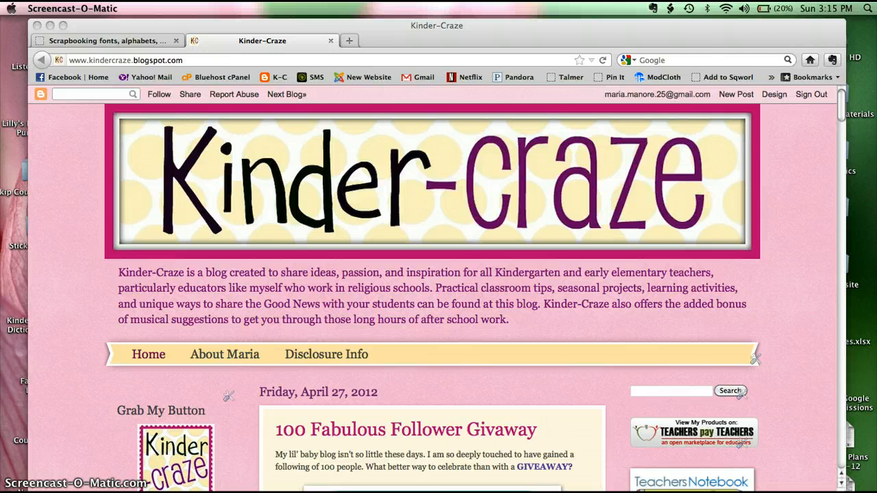
{"action": "mouse_move", "coordinate": [133, 218]}
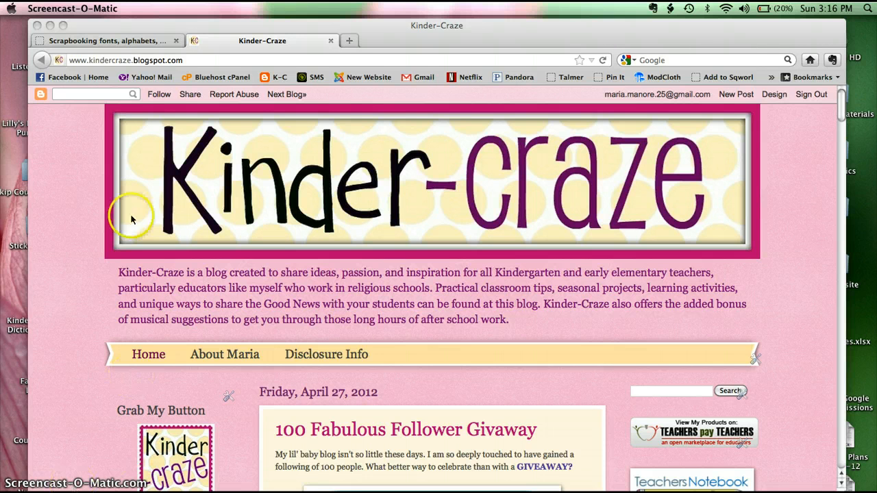
{"action": "mouse_move", "coordinate": [40, 233]}
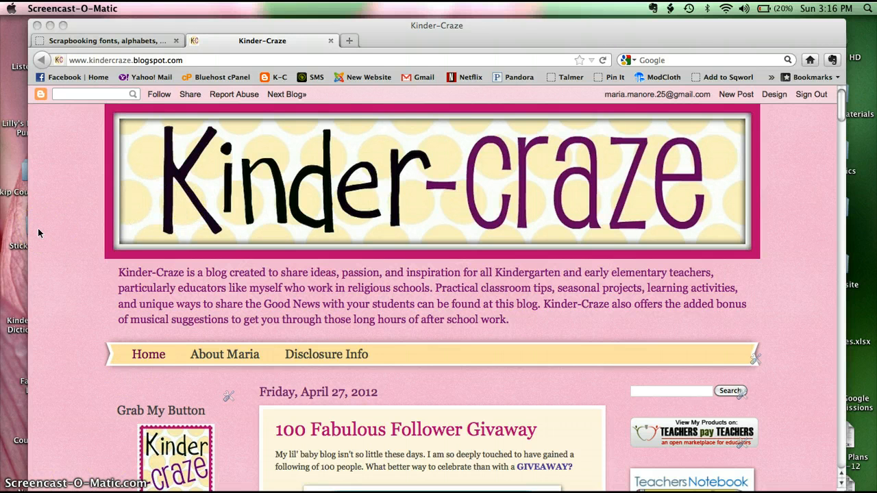
Switch from the Kinder-Craze blog to the Lettering Delights browser tab.
{"action": "left_click", "coordinate": [106, 40]}
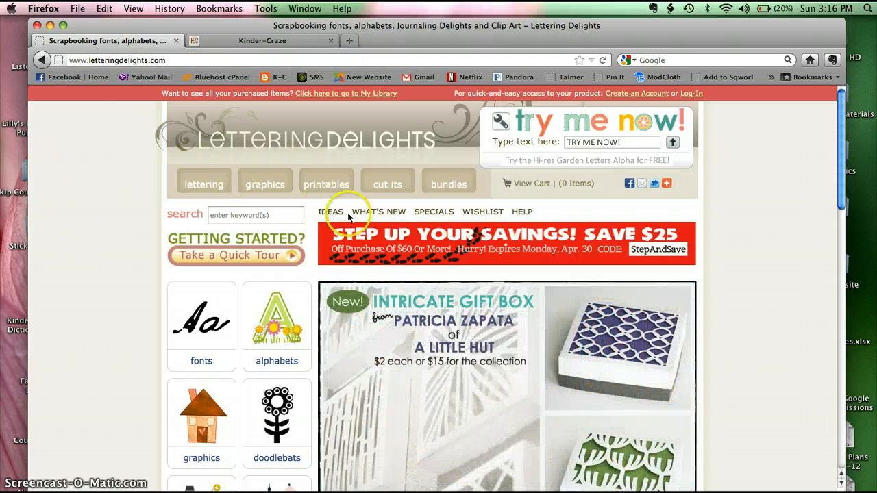
Filter the lettering catalog to Commercial License products, showing 282 items.
{"action": "left_click", "coordinate": [203, 184]}
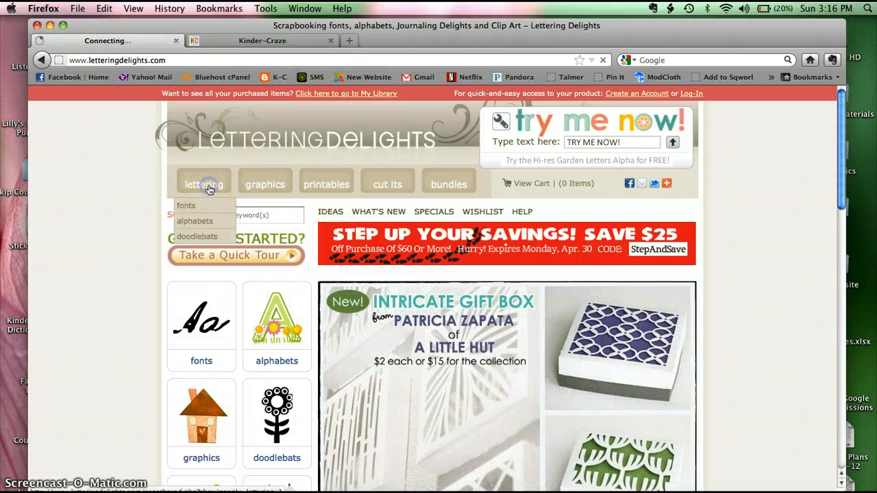
{"action": "left_click", "coordinate": [203, 184]}
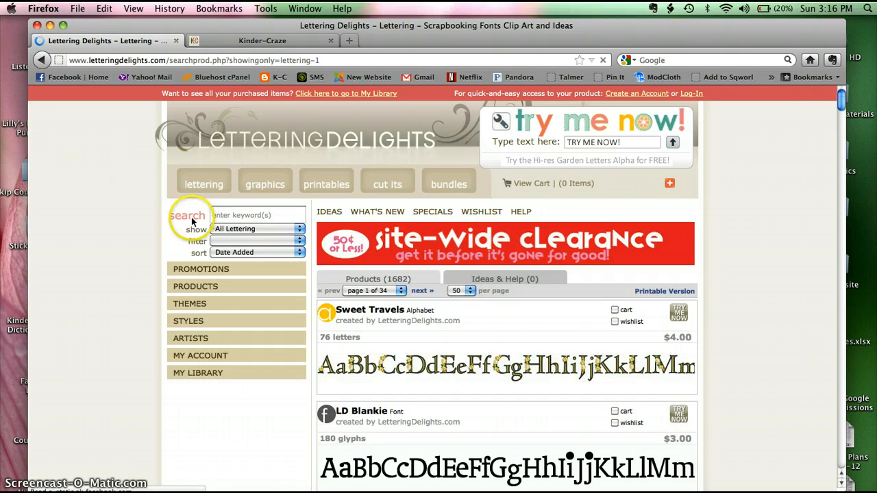
{"action": "left_click", "coordinate": [204, 185]}
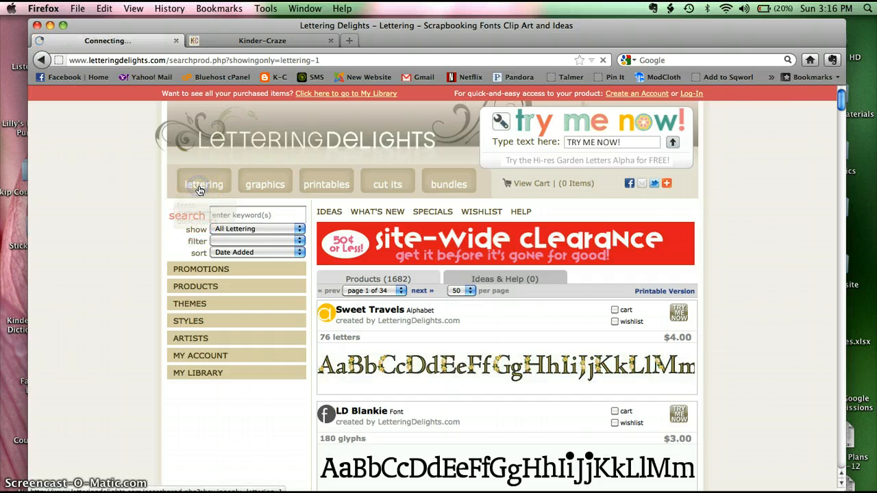
{"action": "left_click", "coordinate": [203, 184]}
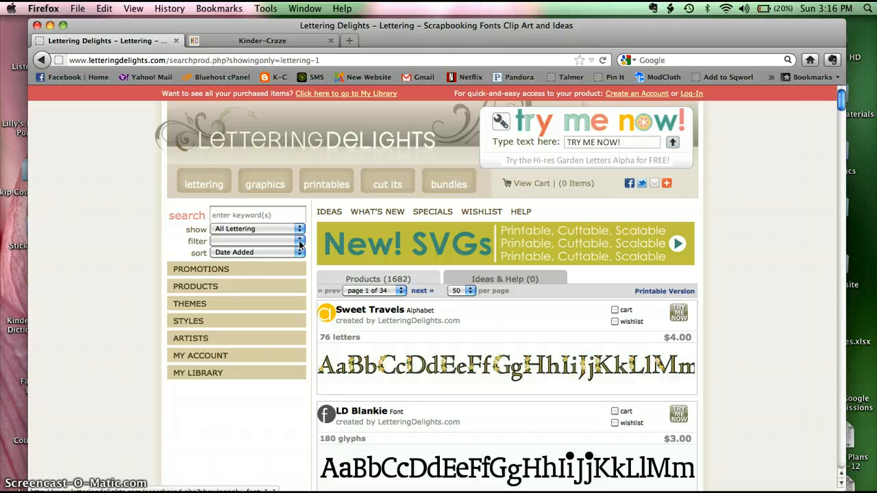
{"action": "left_click", "coordinate": [299, 242]}
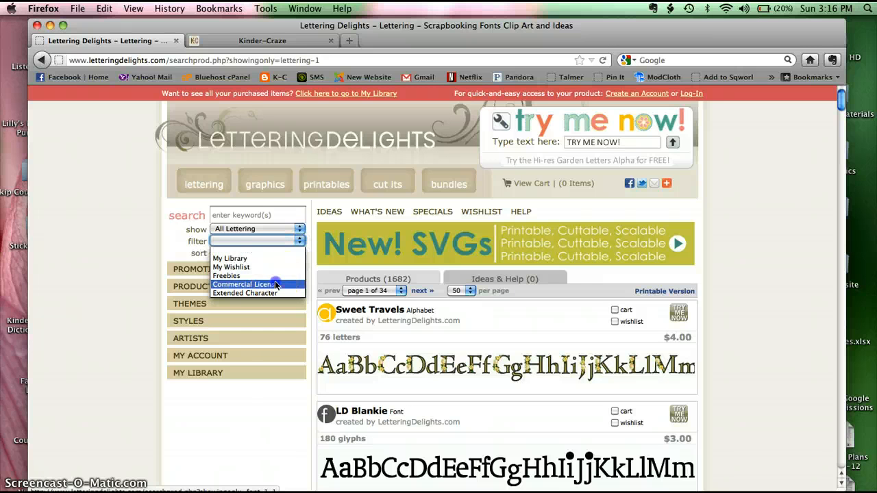
{"action": "left_click", "coordinate": [241, 284]}
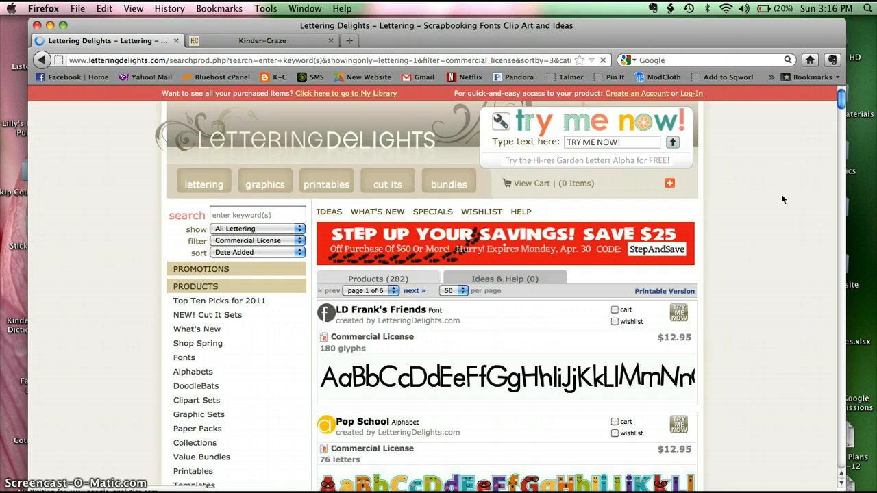
Browse the commercial-license results past Ark, Cupcake Sprinkles and Scribble Bug, then back up.
{"action": "scroll", "scroll_direction": "down", "scroll_amount": 3}
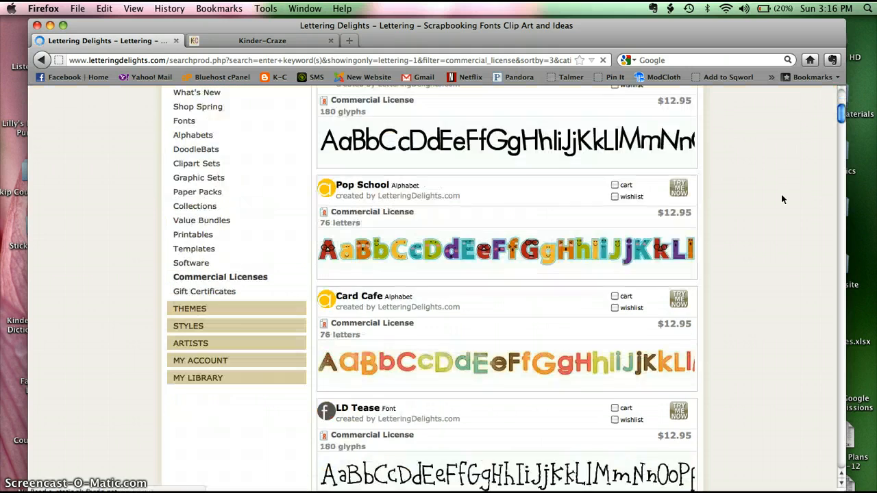
{"action": "scroll", "scroll_direction": "down", "scroll_amount": 3}
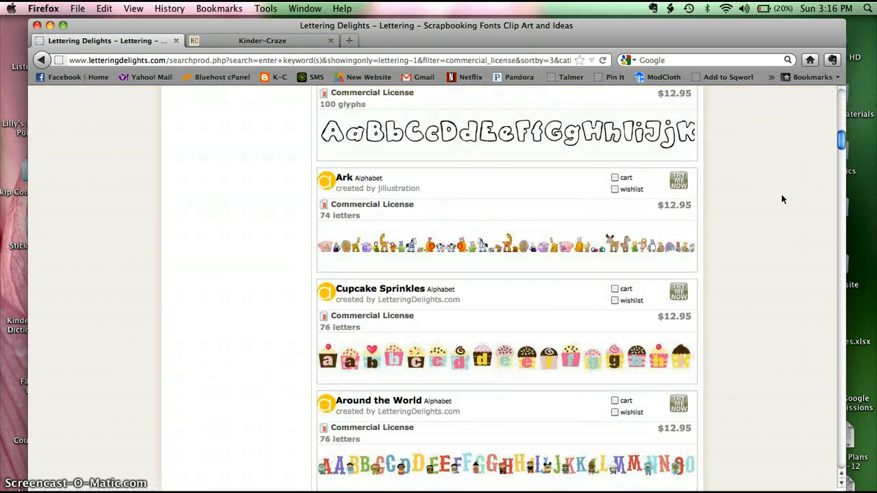
{"action": "scroll", "scroll_direction": "down", "scroll_amount": 3}
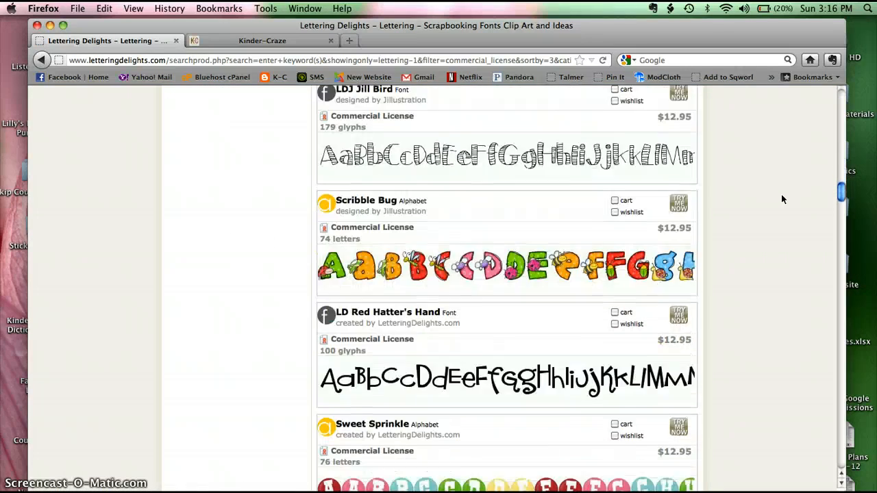
{"action": "scroll", "scroll_direction": "up", "scroll_amount": 3}
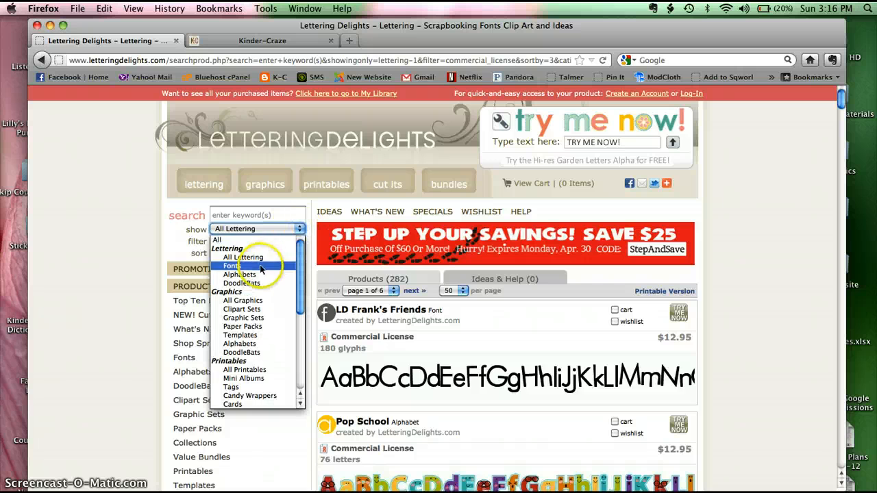
Show only commercial-license fonts (178 products) and open the Doodle Tipsy product page.
{"action": "left_click", "coordinate": [231, 266]}
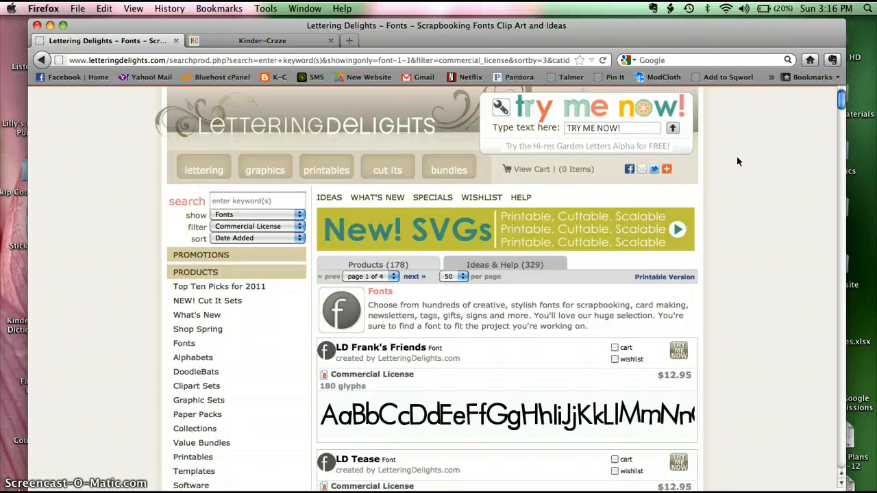
{"action": "scroll", "scroll_direction": "down", "scroll_amount": 3}
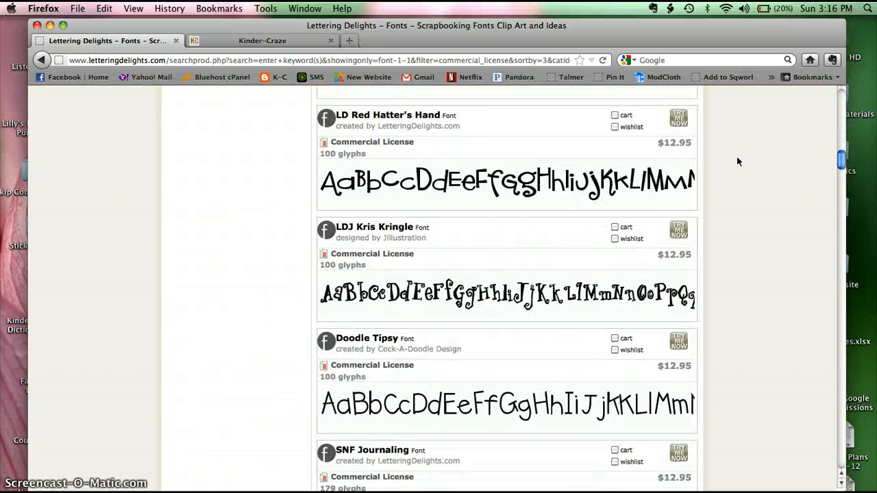
{"action": "scroll", "scroll_direction": "down", "scroll_amount": 3}
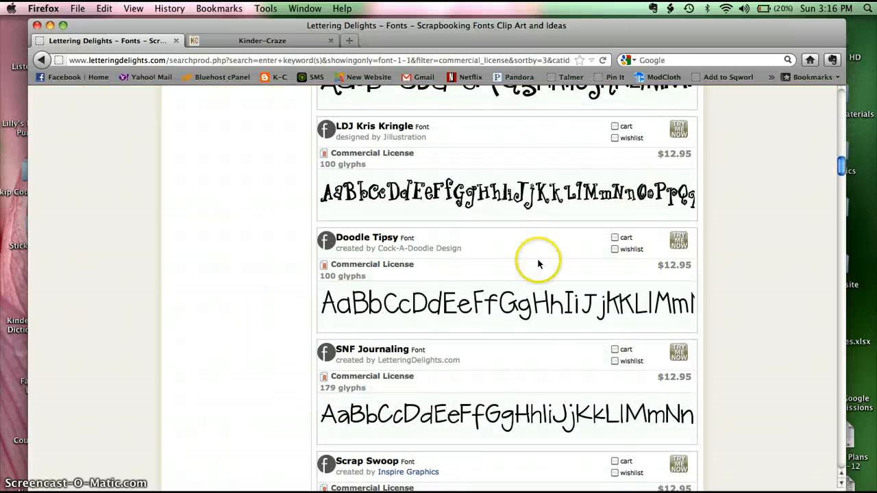
{"action": "mouse_move", "coordinate": [454, 297]}
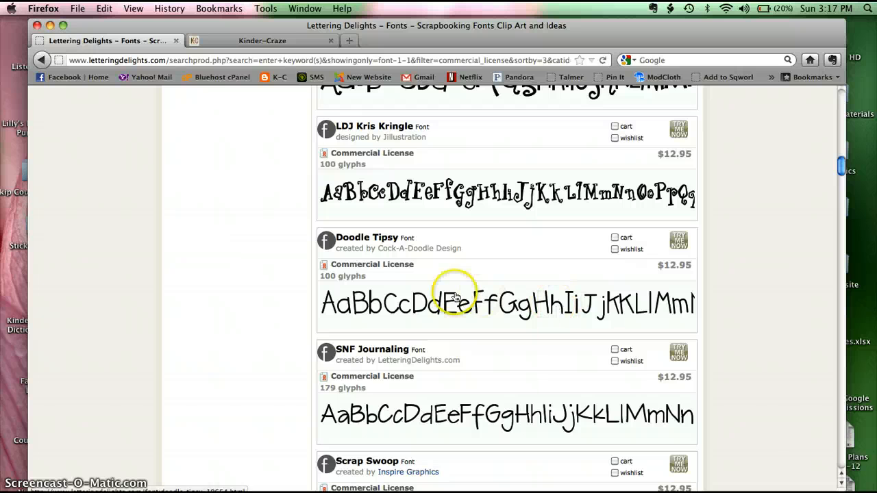
{"action": "left_click", "coordinate": [366, 237]}
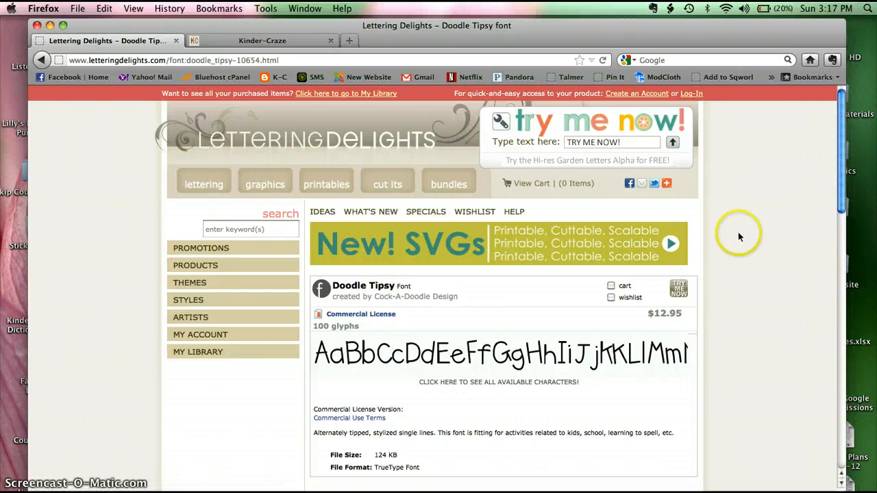
{"action": "scroll", "scroll_direction": "down", "scroll_amount": 3}
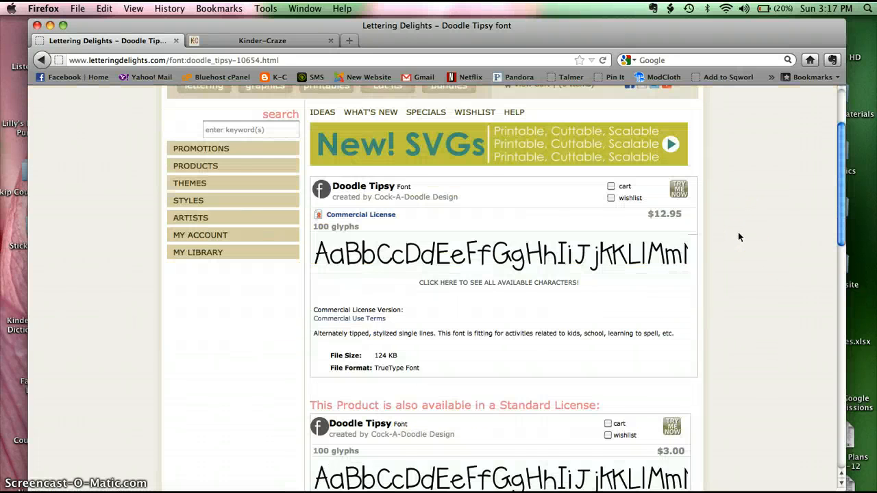
{"action": "scroll", "scroll_direction": "down", "scroll_amount": 3}
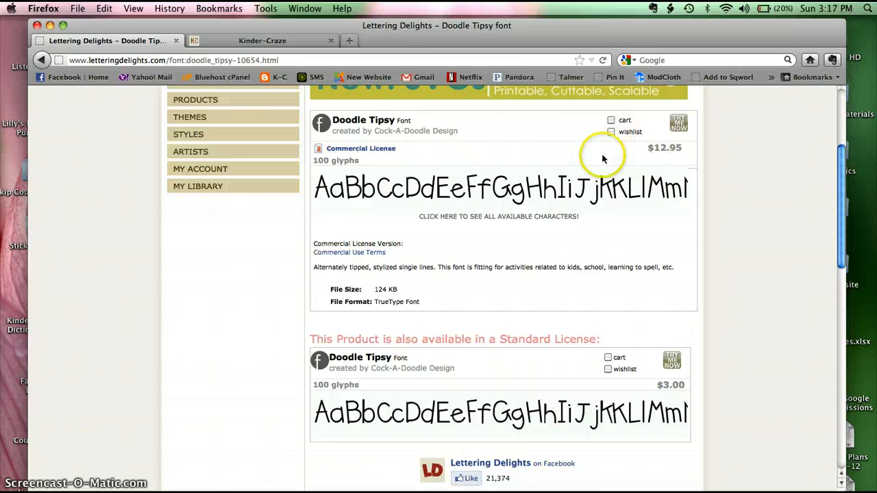
{"action": "mouse_move", "coordinate": [450, 179]}
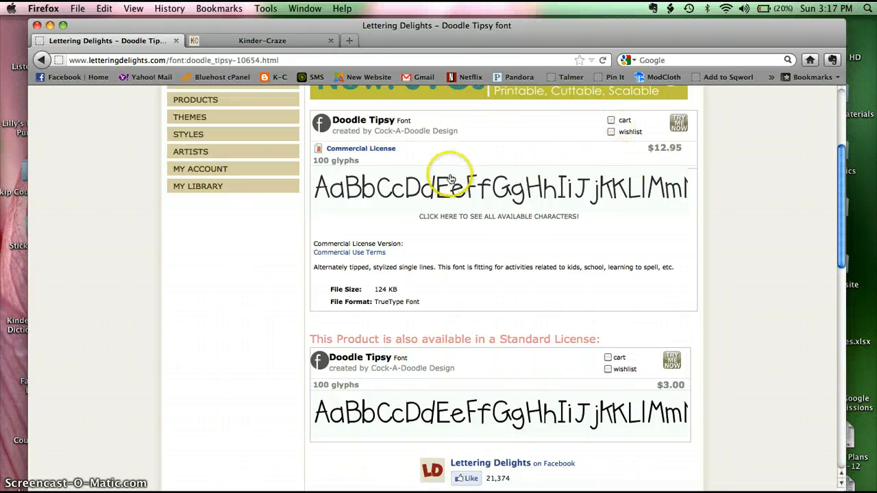
{"action": "mouse_move", "coordinate": [387, 149]}
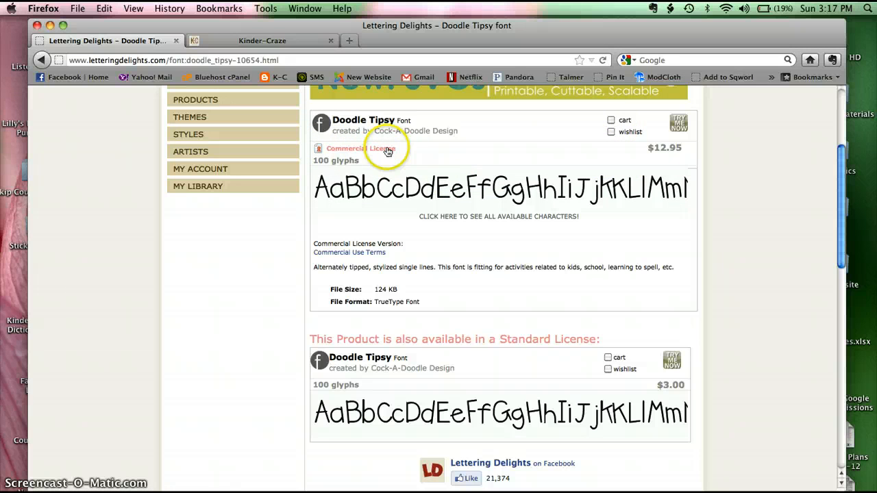
{"action": "mouse_move", "coordinate": [361, 149]}
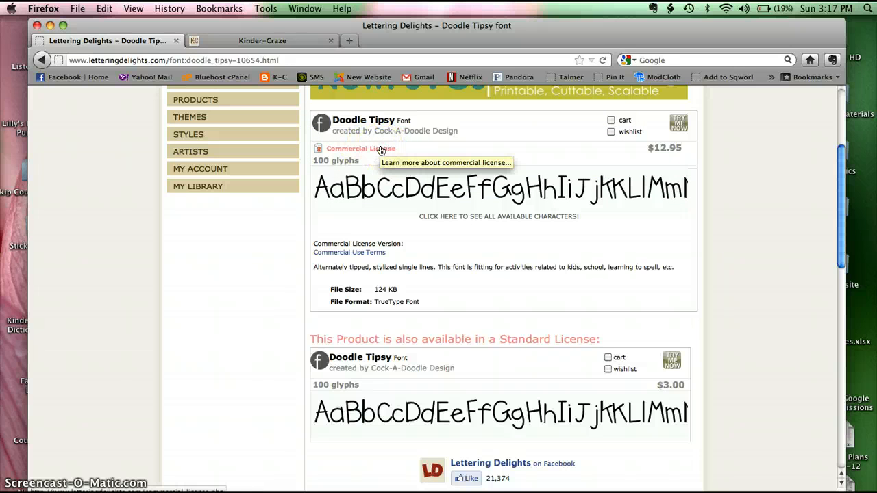
{"action": "mouse_move", "coordinate": [396, 156]}
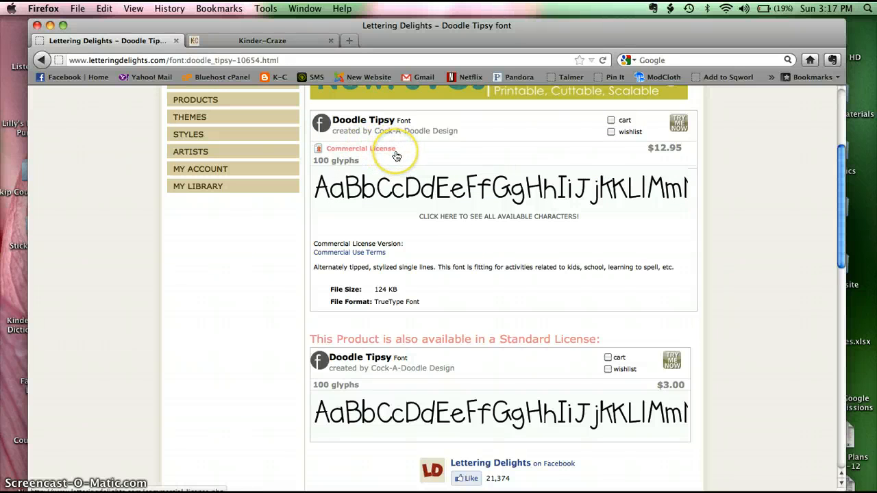
{"action": "mouse_move", "coordinate": [375, 154]}
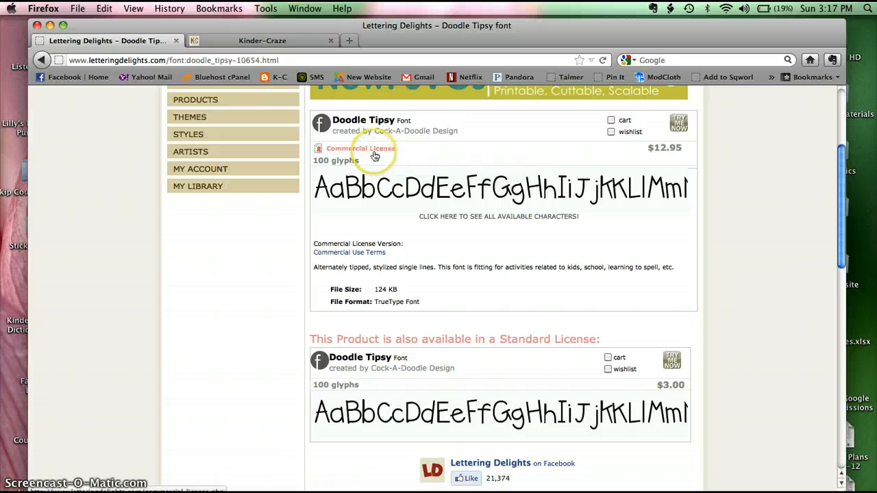
{"action": "mouse_move", "coordinate": [404, 185]}
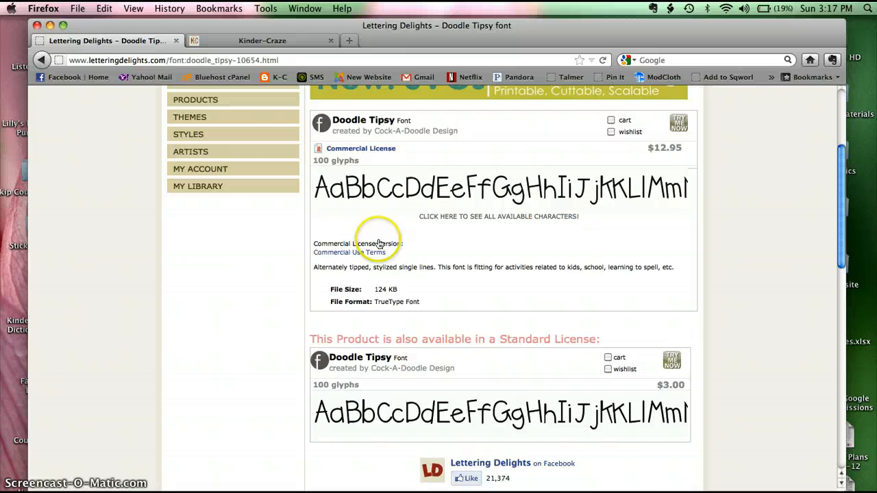
{"action": "mouse_move", "coordinate": [650, 128]}
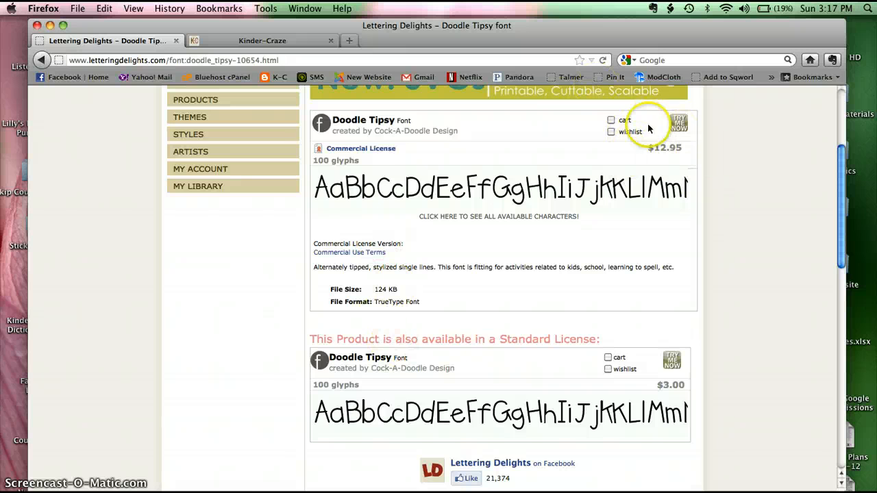
{"action": "mouse_move", "coordinate": [428, 409]}
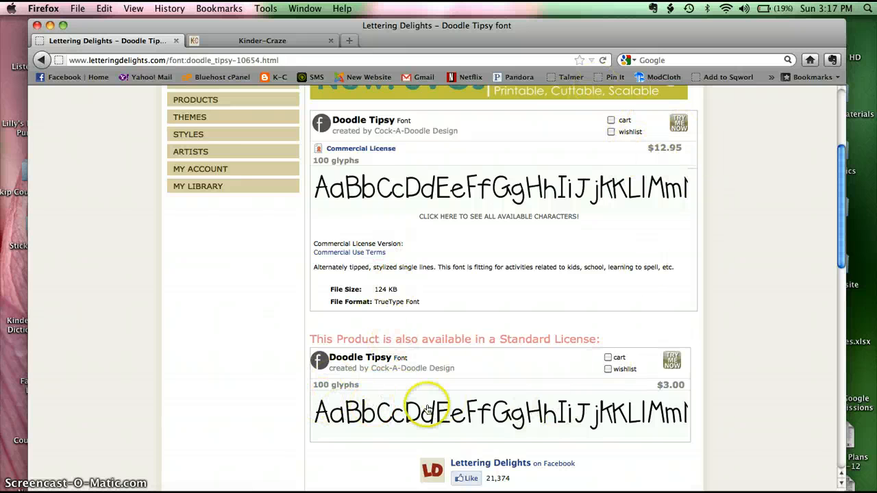
{"action": "mouse_move", "coordinate": [654, 378]}
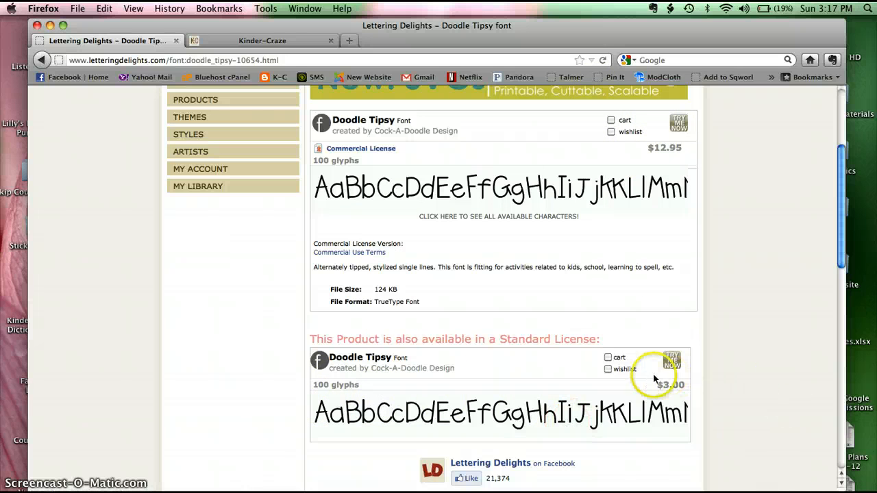
{"action": "mouse_move", "coordinate": [659, 181]}
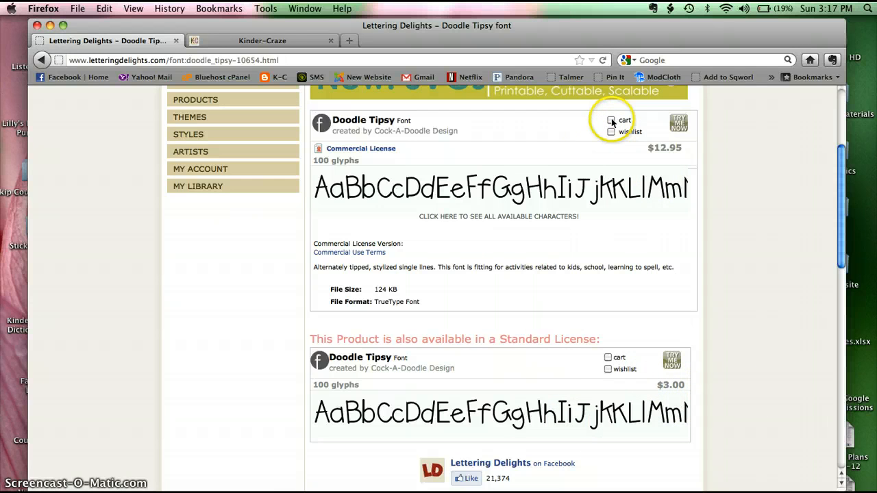
Add the commercial-licence Doodle Tipsy font to the cart and review the $12.95 total.
{"action": "left_click", "coordinate": [611, 120]}
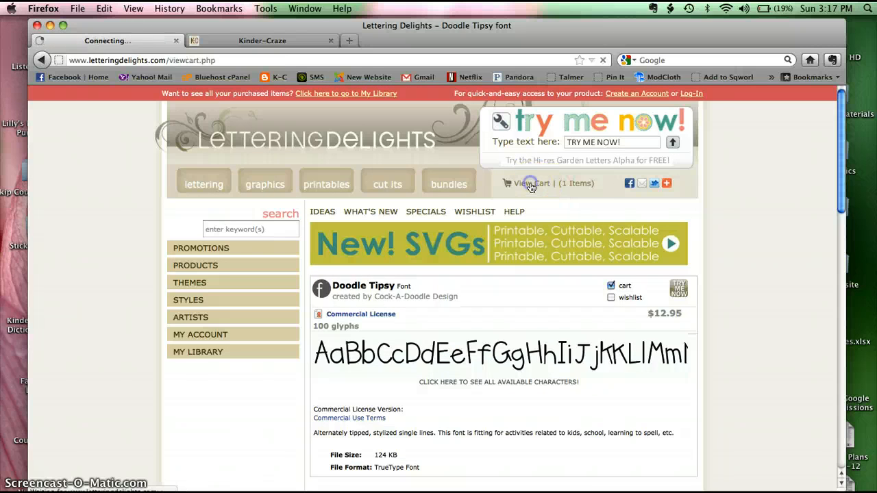
{"action": "left_click", "coordinate": [531, 183]}
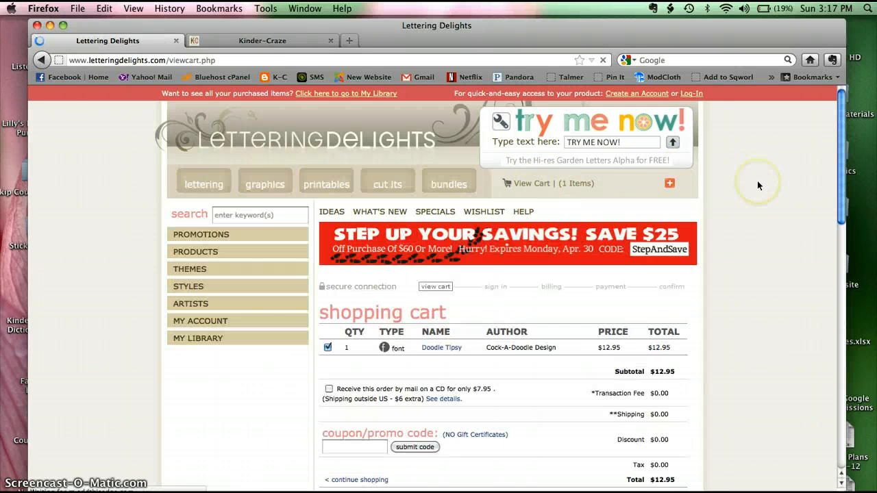
{"action": "scroll", "scroll_direction": "down", "scroll_amount": 3}
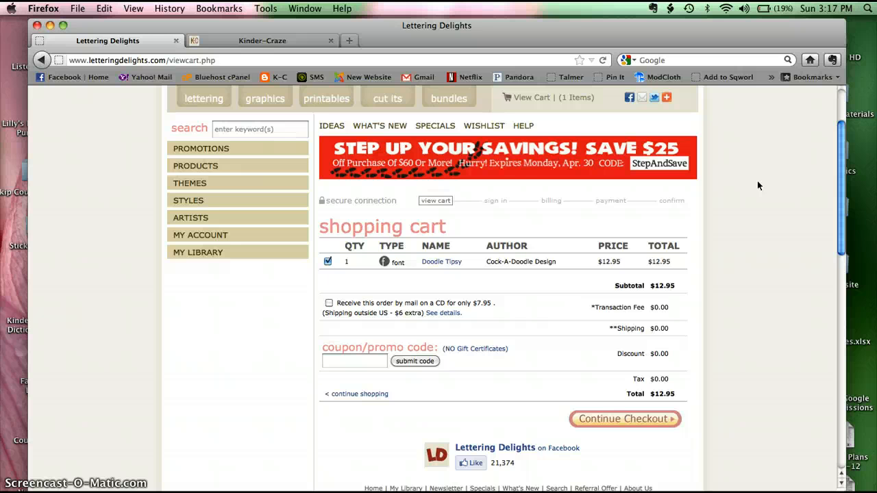
{"action": "mouse_move", "coordinate": [538, 286]}
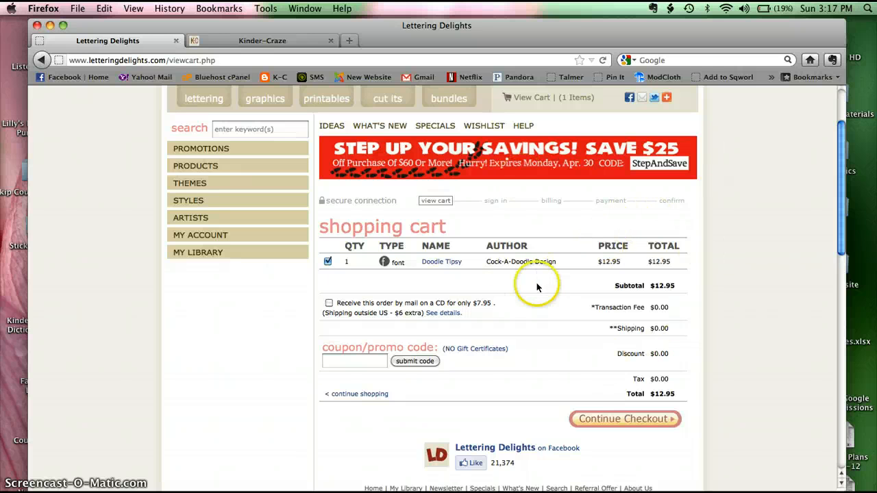
{"action": "mouse_move", "coordinate": [548, 346]}
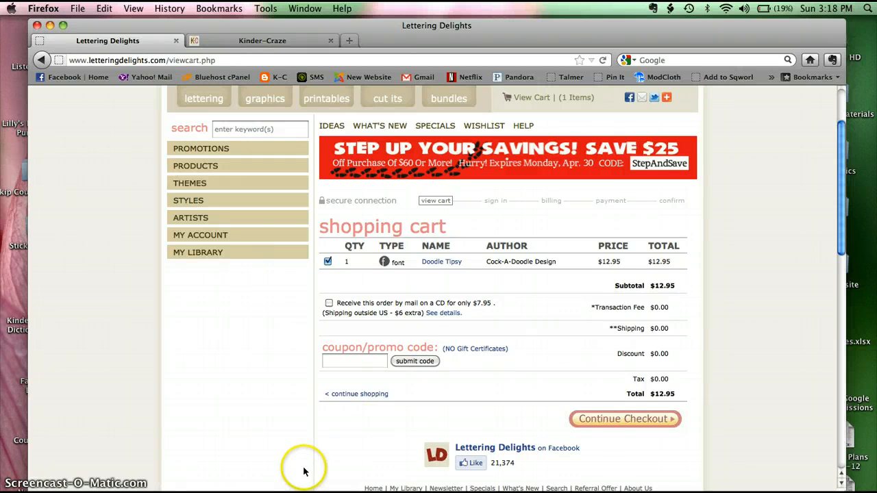
Complete checkout and start downloading ldc_doodletipsy.zip.
{"action": "left_click", "coordinate": [625, 419]}
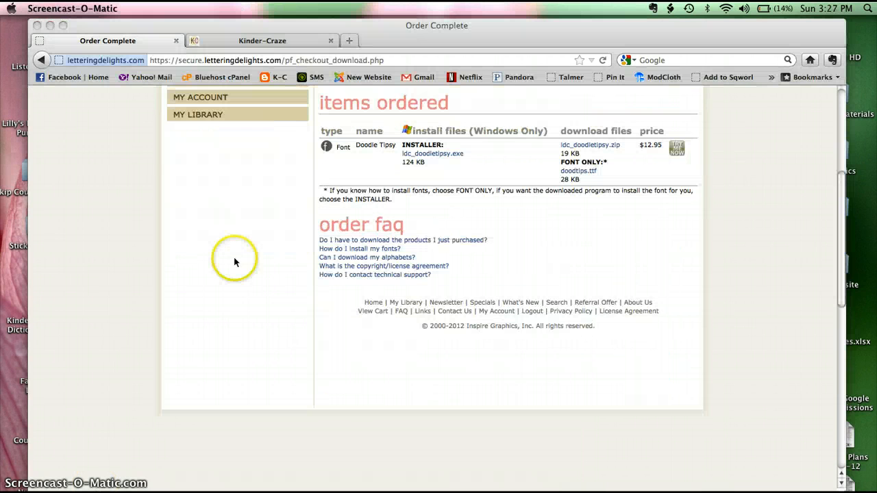
{"action": "mouse_move", "coordinate": [560, 241]}
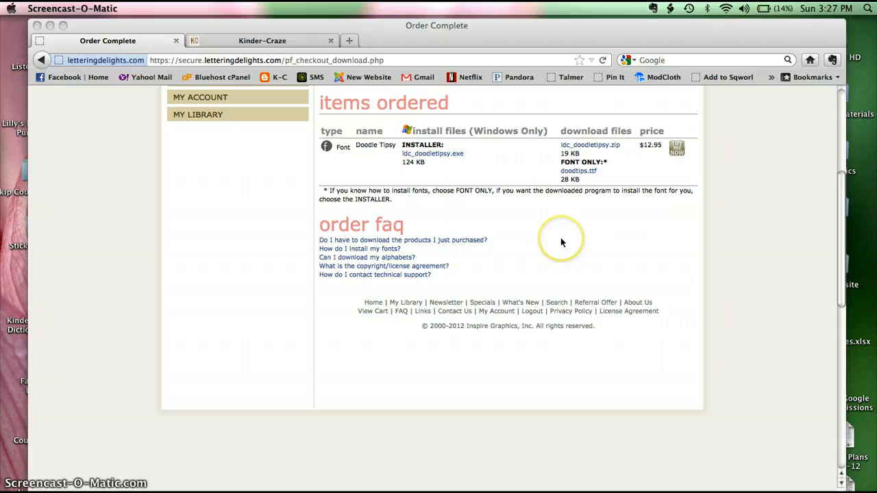
{"action": "mouse_move", "coordinate": [561, 242]}
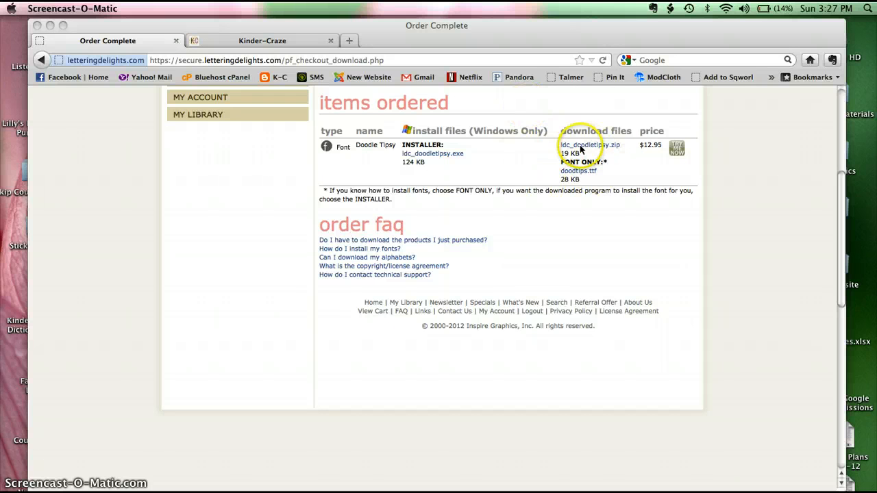
{"action": "mouse_move", "coordinate": [564, 219]}
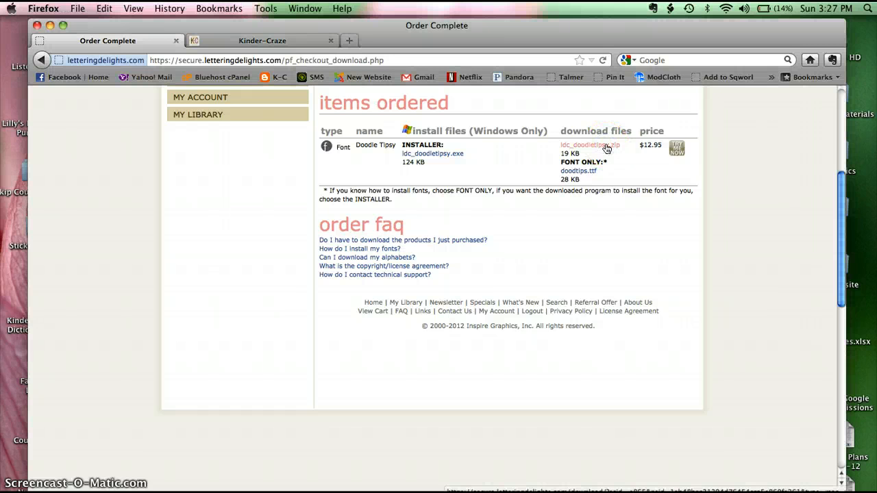
{"action": "left_click", "coordinate": [590, 145]}
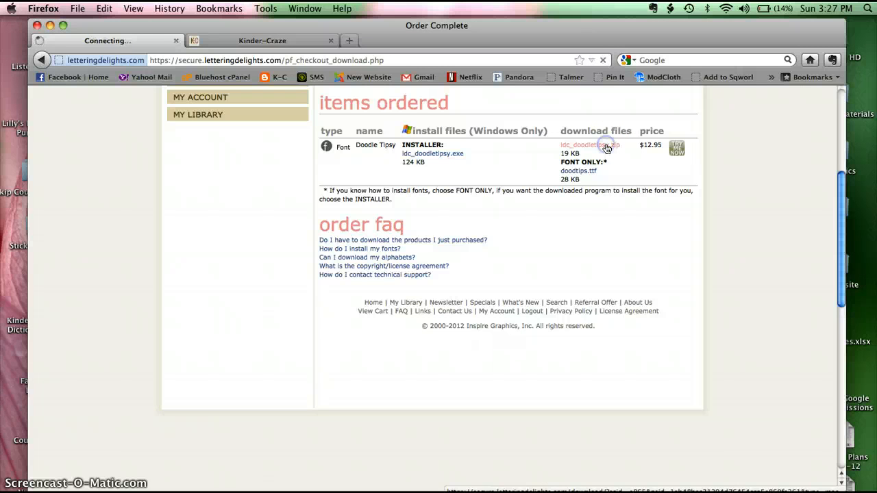
{"action": "left_click", "coordinate": [589, 145]}
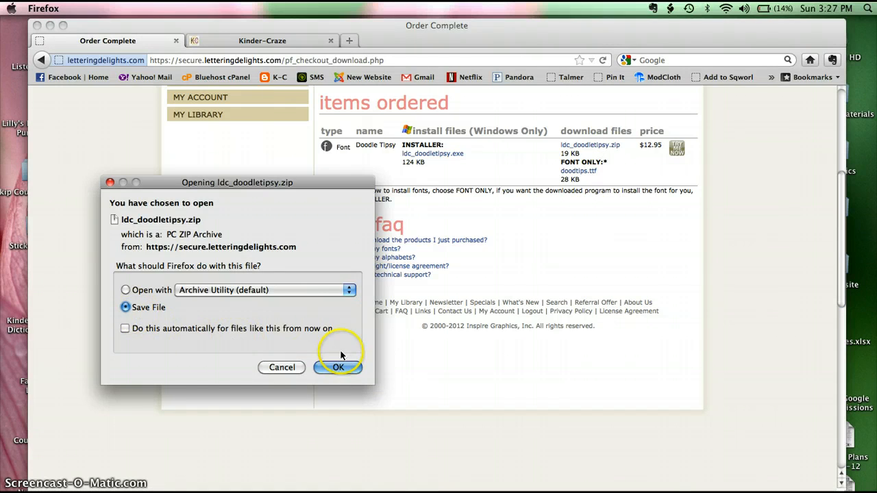
Save the ldc_doodletipsy.zip download to the Downloads folder.
{"action": "left_click", "coordinate": [337, 367]}
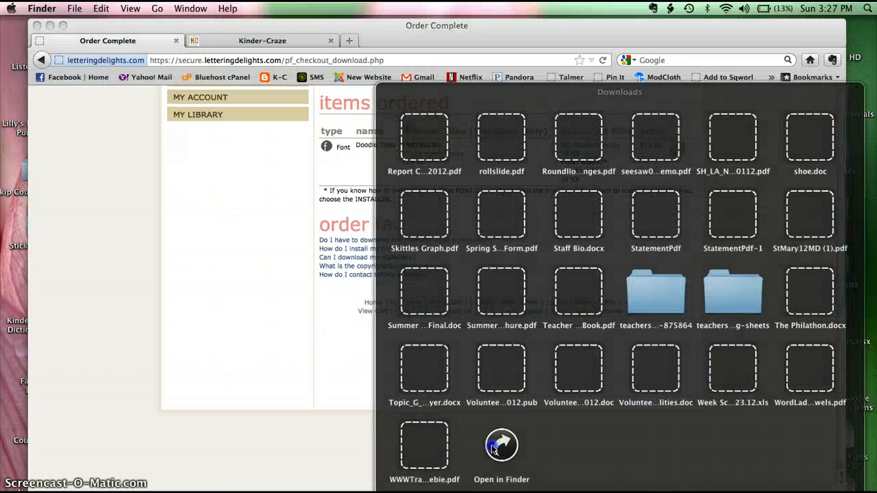
Open the unzipped ldc_doodletipsy folder and copy Doodtips.ttf to the desktop.
{"action": "left_click", "coordinate": [501, 444]}
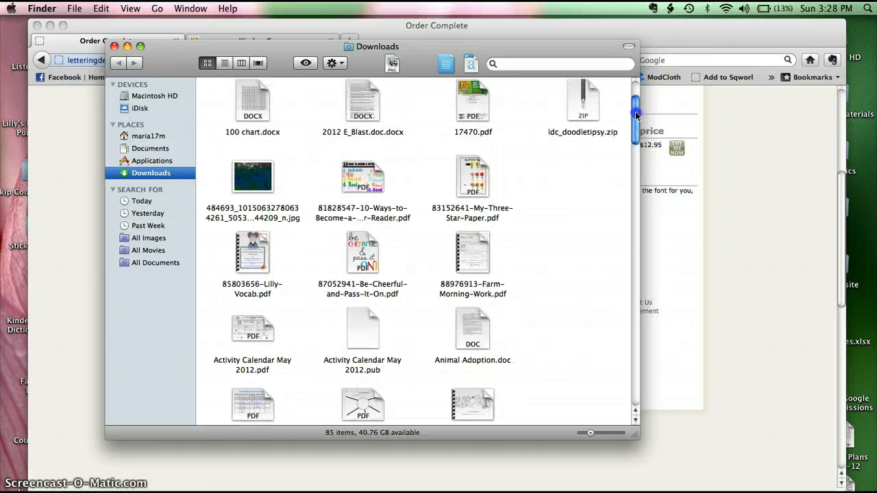
{"action": "scroll", "scroll_direction": "up", "scroll_amount": 3}
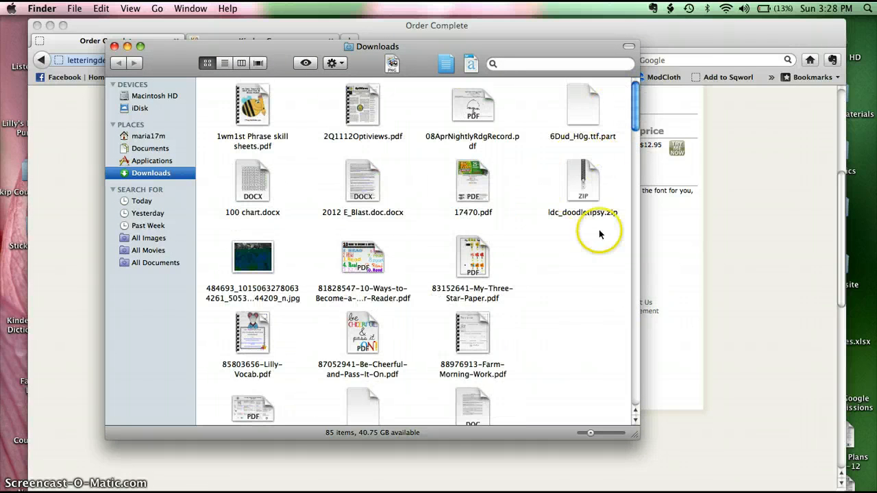
{"action": "mouse_move", "coordinate": [577, 184]}
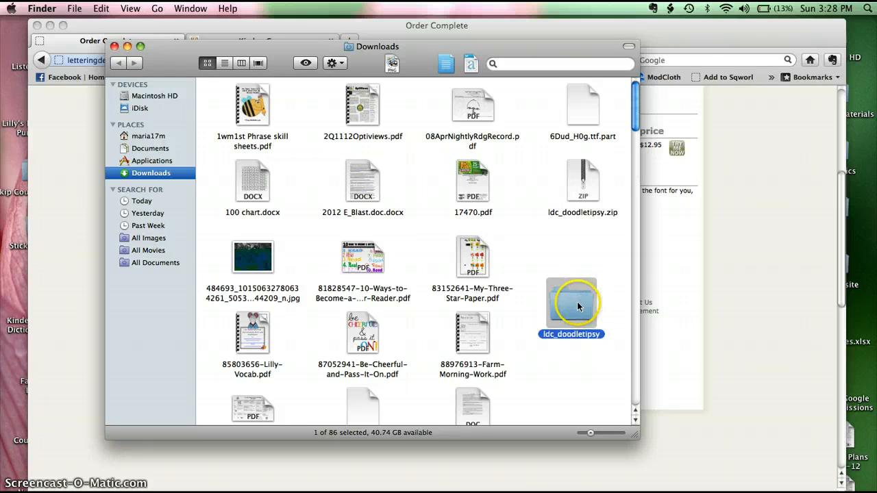
{"action": "double_click", "coordinate": [571, 301]}
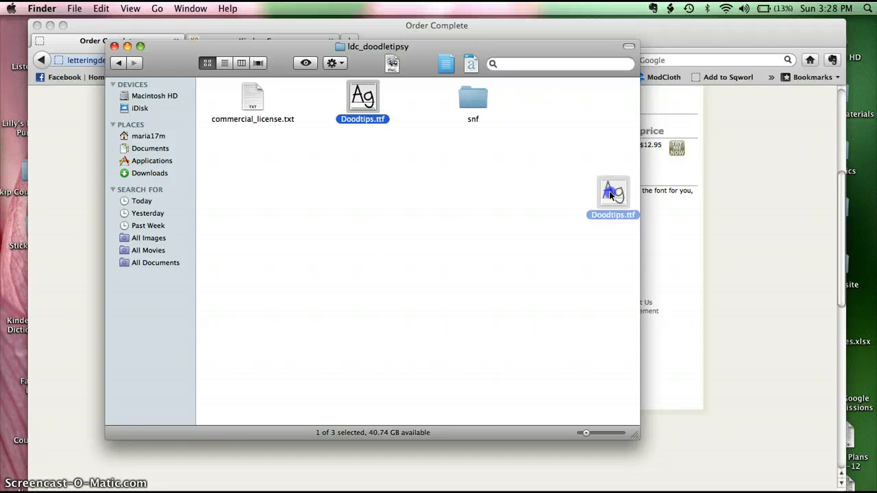
{"action": "left_click_drag", "start_coordinate": [612, 196], "coordinate": [622, 219]}
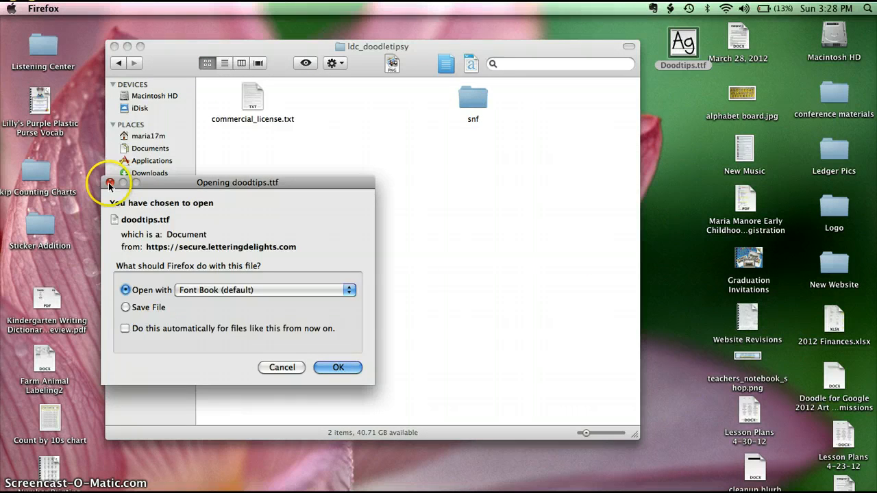
{"action": "mouse_move", "coordinate": [296, 278]}
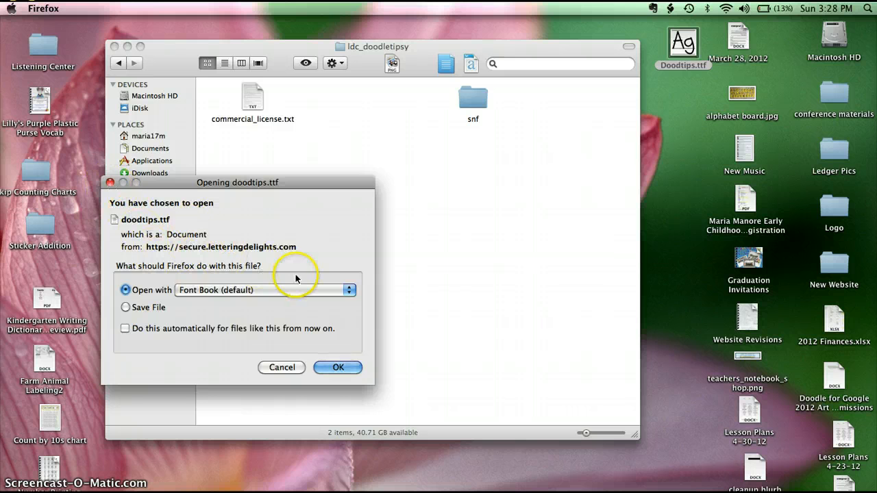
{"action": "mouse_move", "coordinate": [357, 203]}
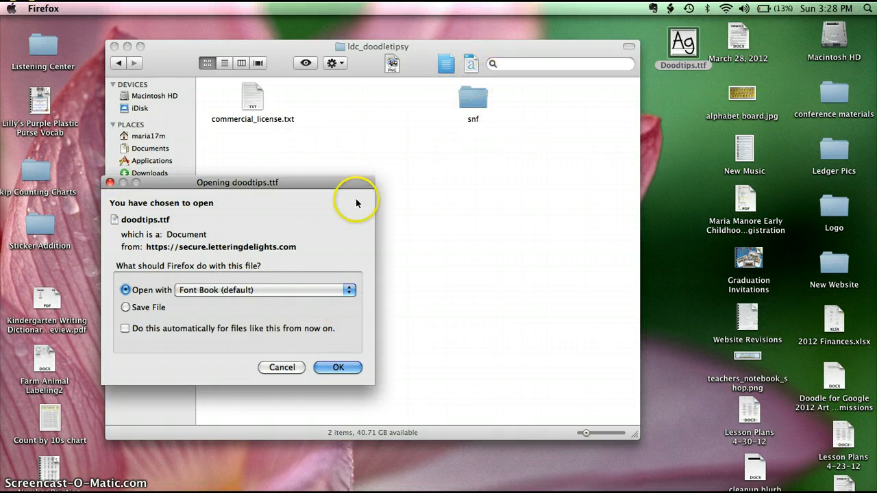
{"action": "mouse_move", "coordinate": [165, 214]}
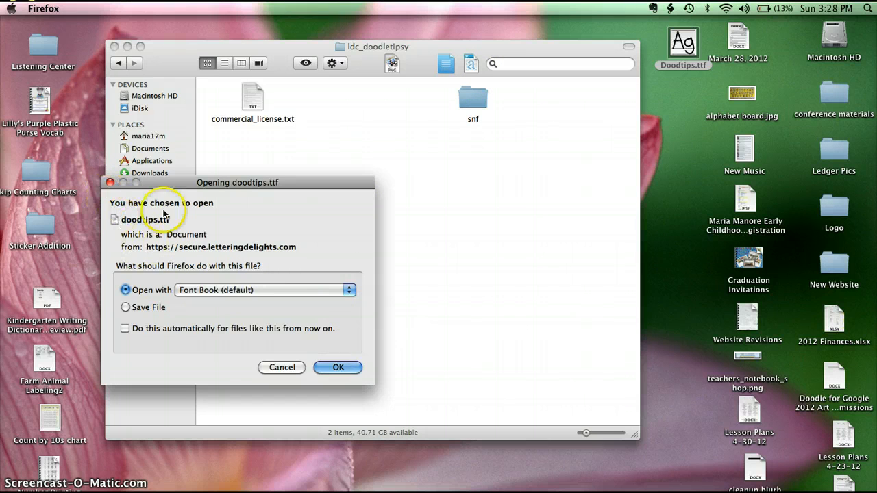
{"action": "mouse_move", "coordinate": [166, 309]}
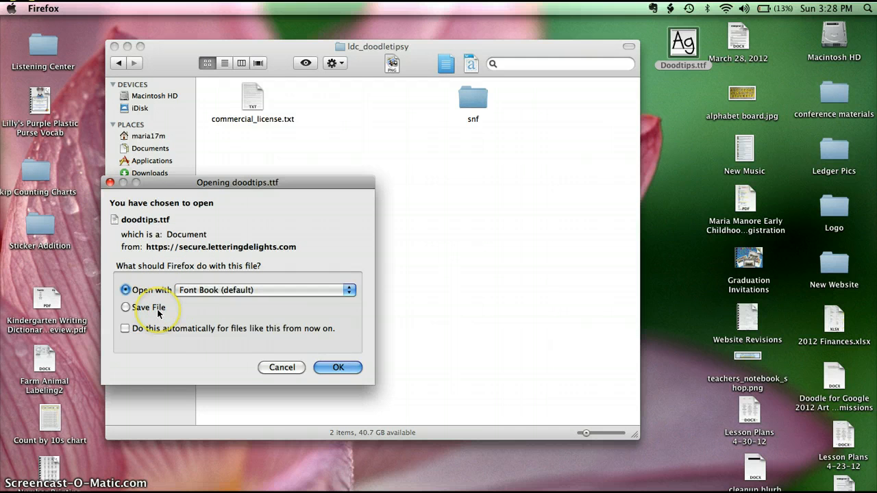
{"action": "mouse_move", "coordinate": [354, 347]}
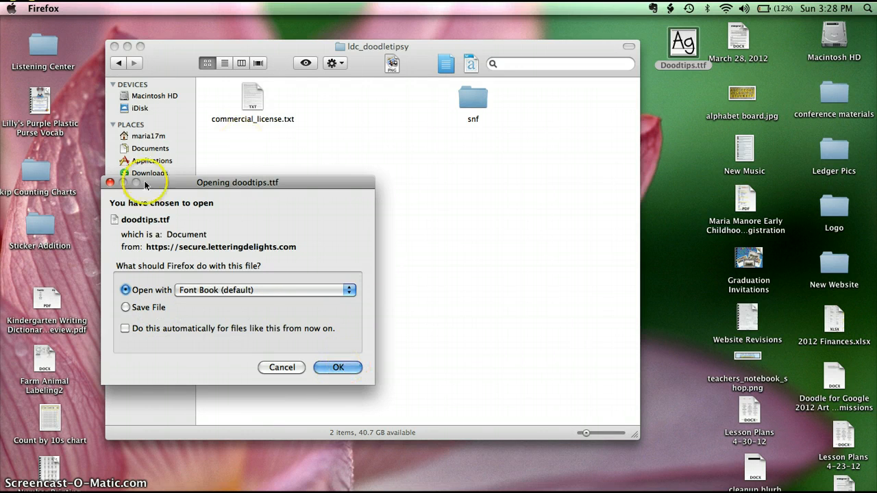
{"action": "mouse_move", "coordinate": [870, 15]}
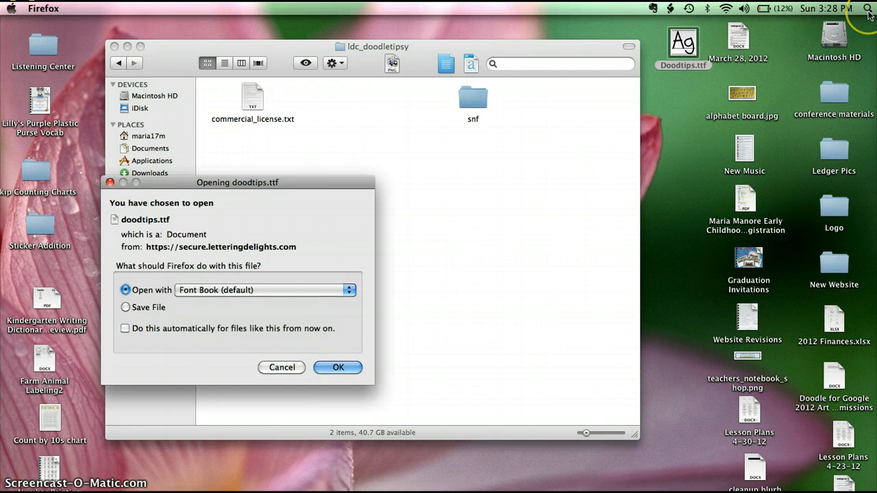
Search Spotlight for Font Book and open doodtips.ttf with Font Book.
{"action": "left_click", "coordinate": [868, 8]}
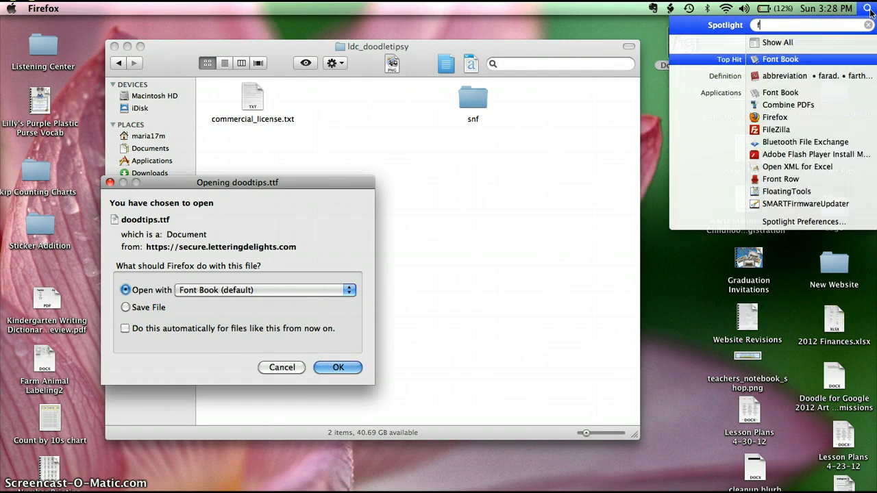
{"action": "type", "text": "ont book"}
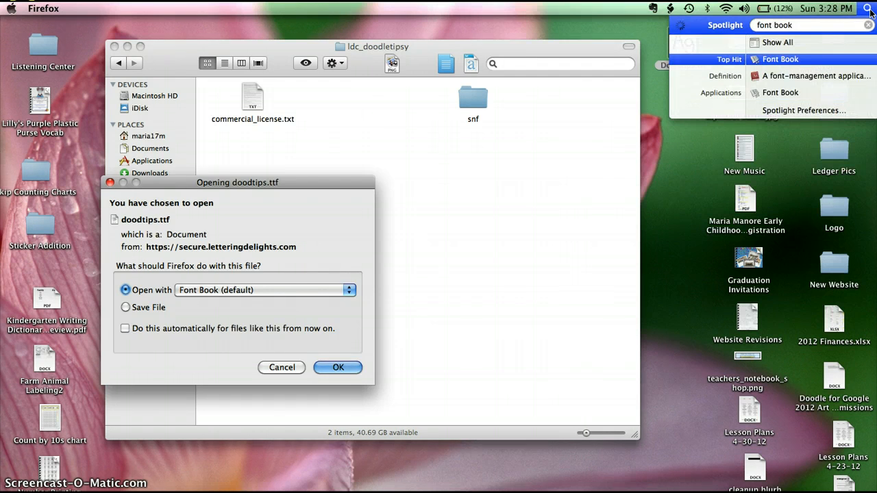
{"action": "left_click", "coordinate": [337, 367]}
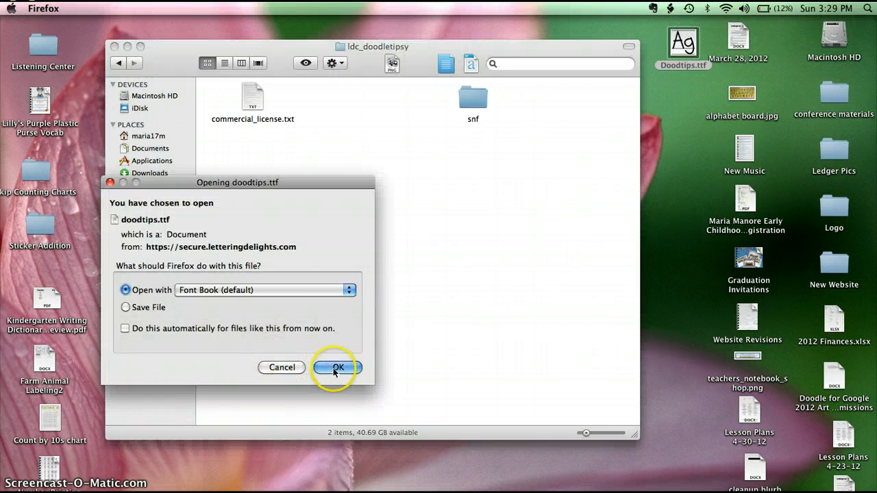
{"action": "left_click", "coordinate": [336, 368]}
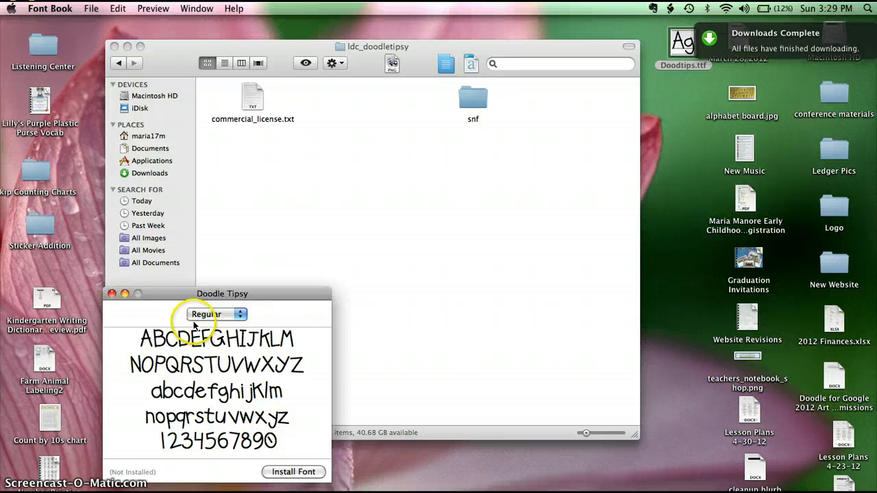
{"action": "mouse_move", "coordinate": [293, 472]}
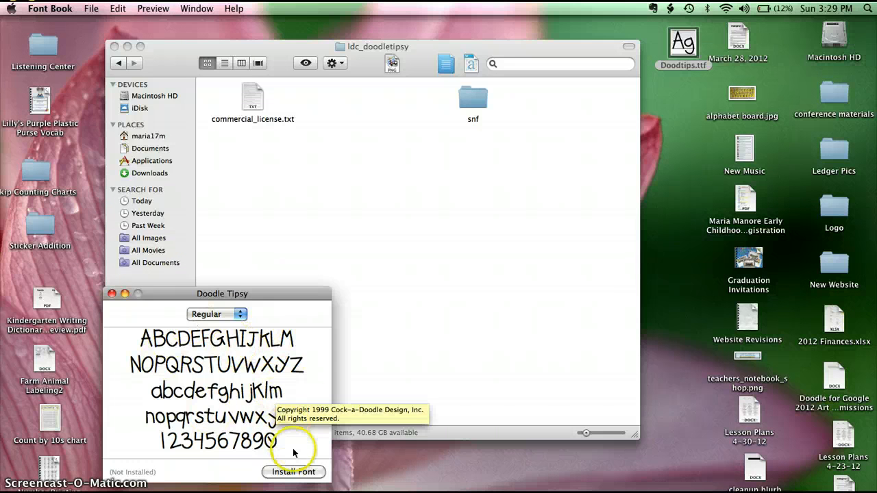
Install Doodle Tipsy and select it in the User collection to preview its alphabet.
{"action": "left_click", "coordinate": [293, 471]}
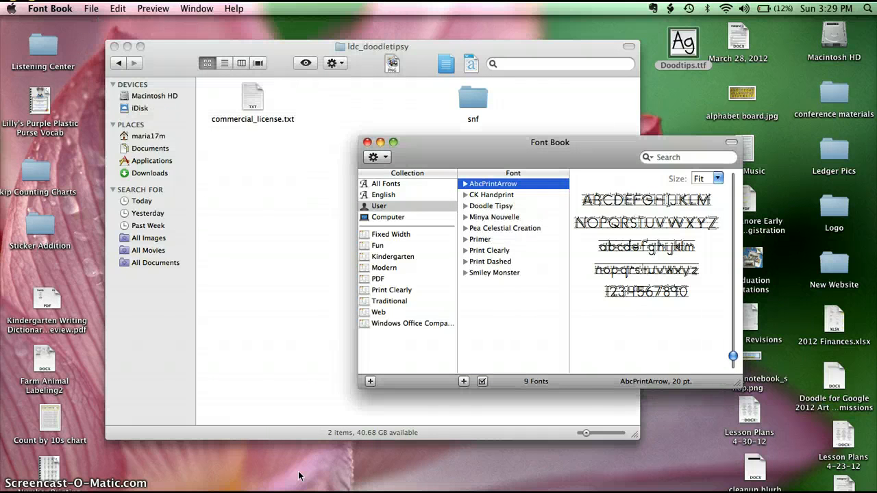
{"action": "left_click", "coordinate": [490, 205]}
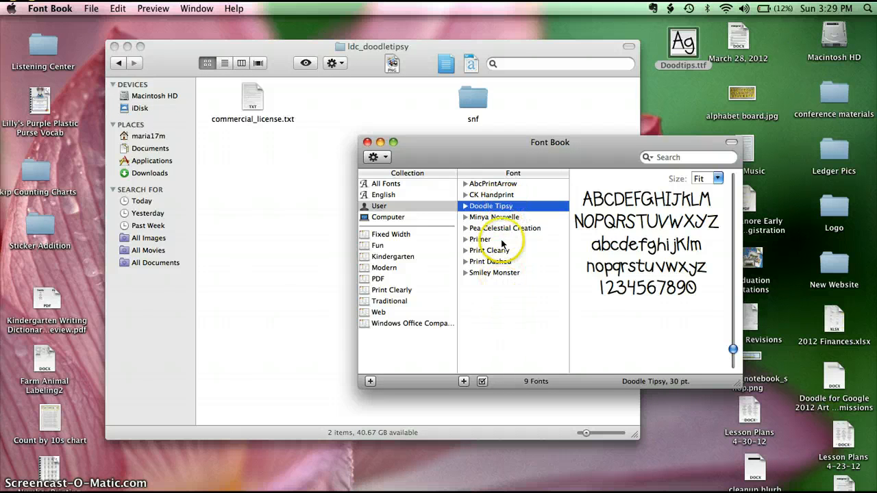
{"action": "mouse_move", "coordinate": [503, 245]}
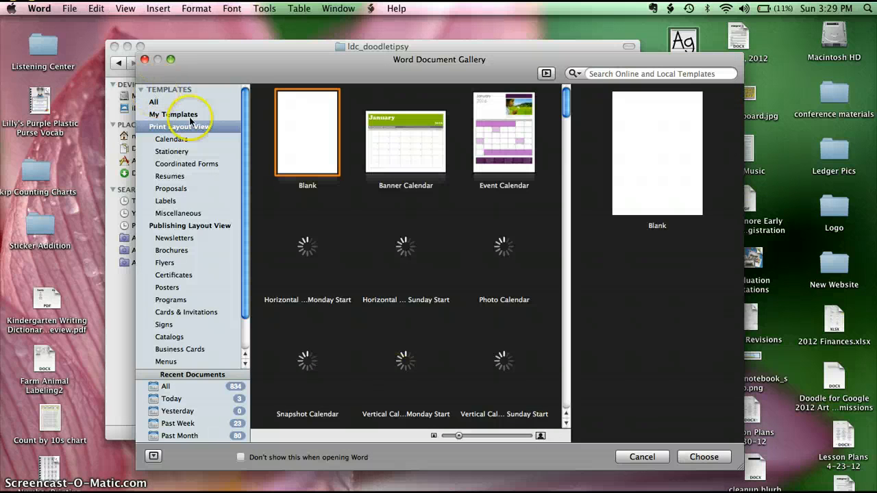
{"action": "mouse_move", "coordinate": [690, 385]}
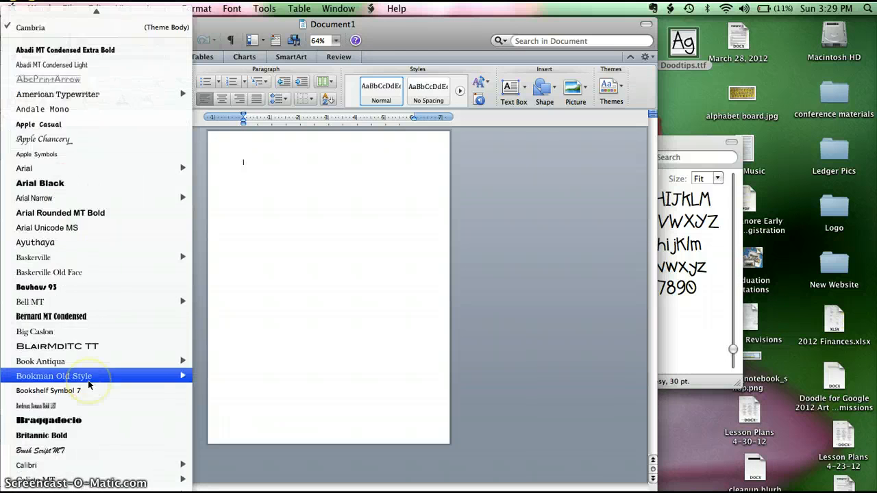
Browse the font list of a new blank Word document, where Doodle Tipsy is absent.
{"action": "scroll", "scroll_direction": "down", "scroll_amount": 3}
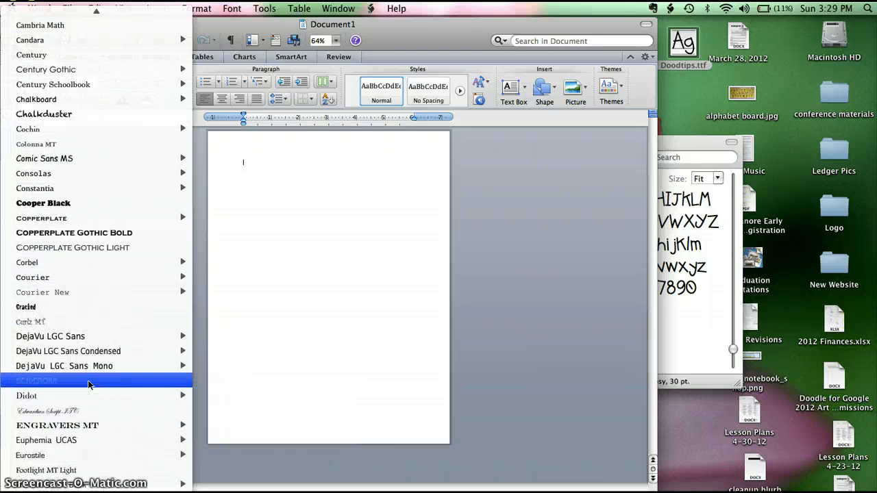
{"action": "mouse_move", "coordinate": [93, 411]}
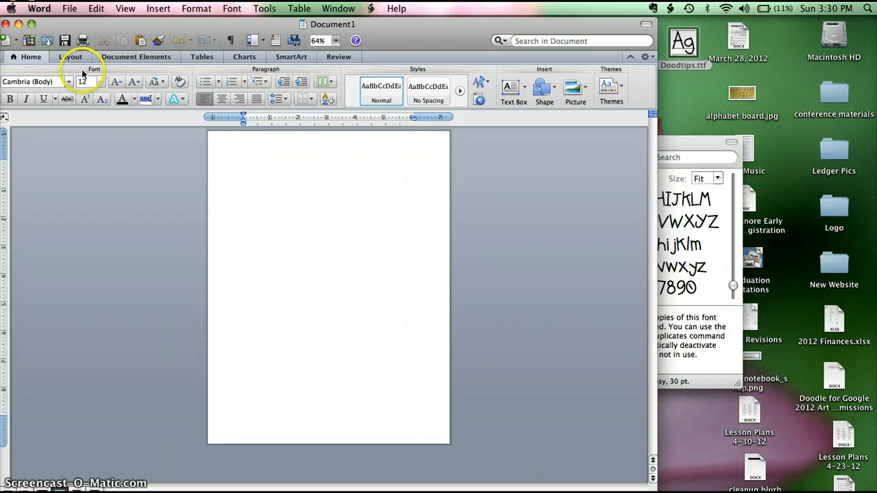
{"action": "left_click", "coordinate": [29, 82]}
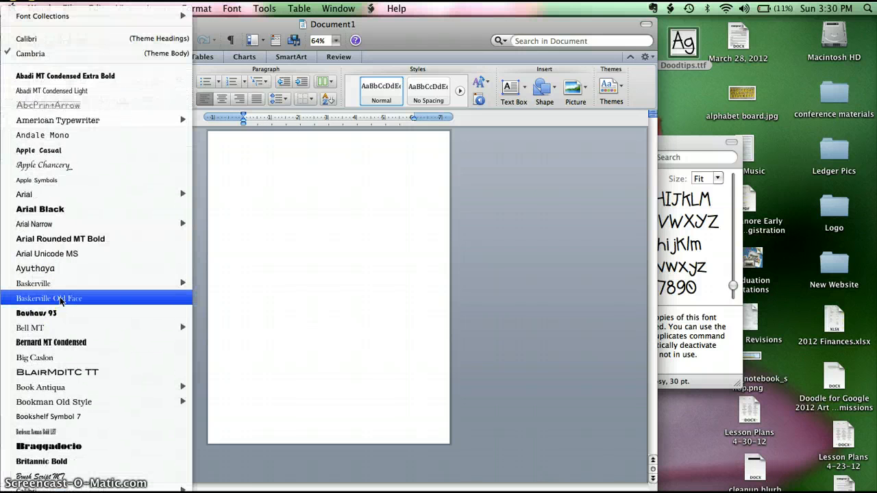
{"action": "scroll", "scroll_direction": "down", "scroll_amount": 3}
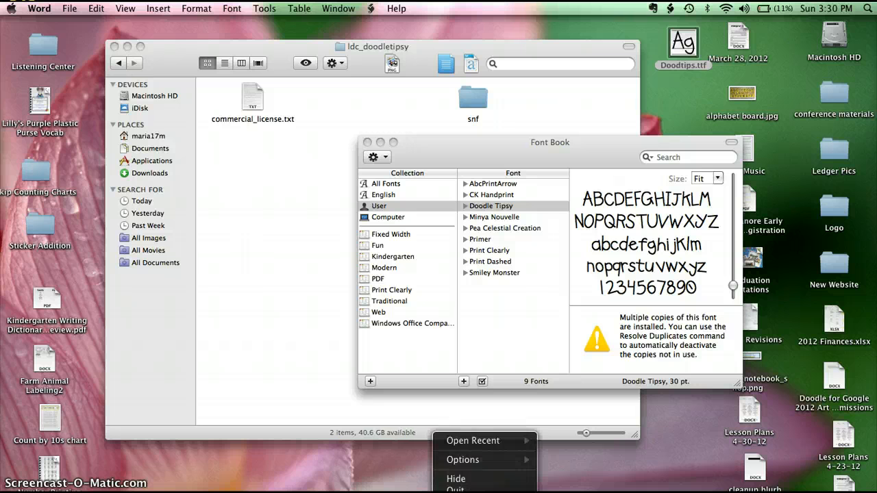
Quit and relaunch Word, create a blank document, and scroll its font list again.
{"action": "left_click", "coordinate": [549, 142]}
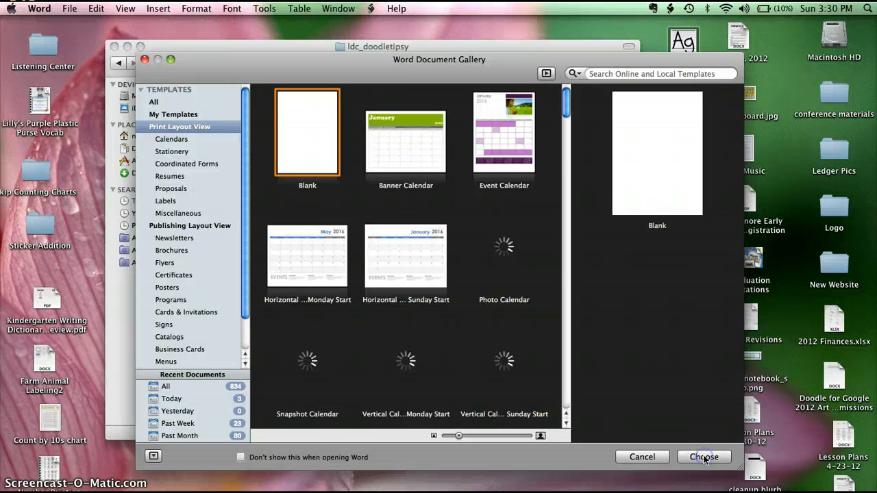
{"action": "left_click", "coordinate": [703, 457]}
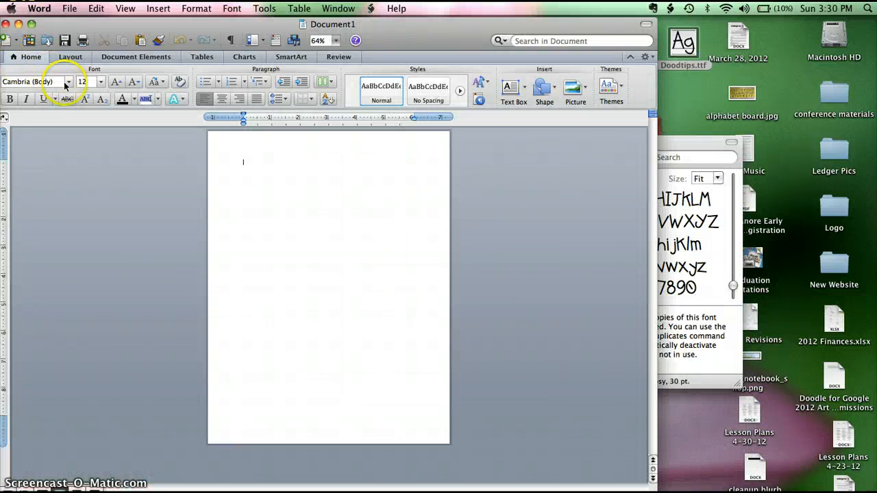
{"action": "left_click", "coordinate": [67, 82]}
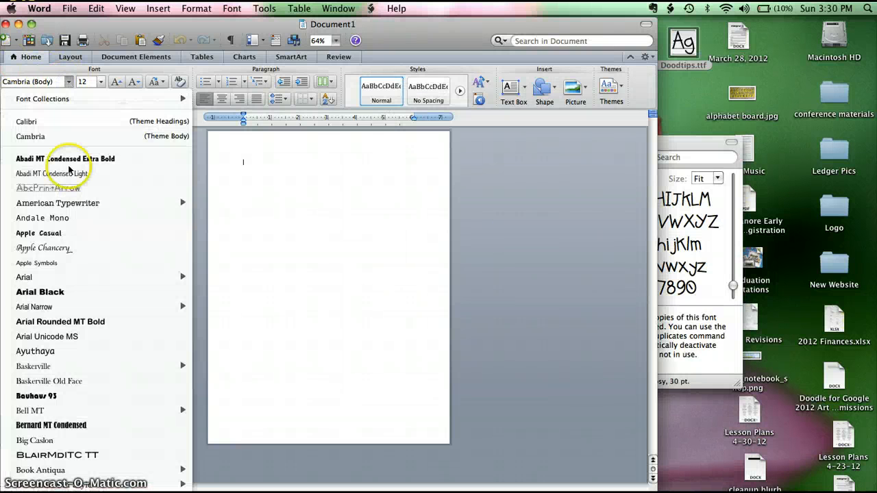
{"action": "scroll", "scroll_direction": "down", "scroll_amount": 3}
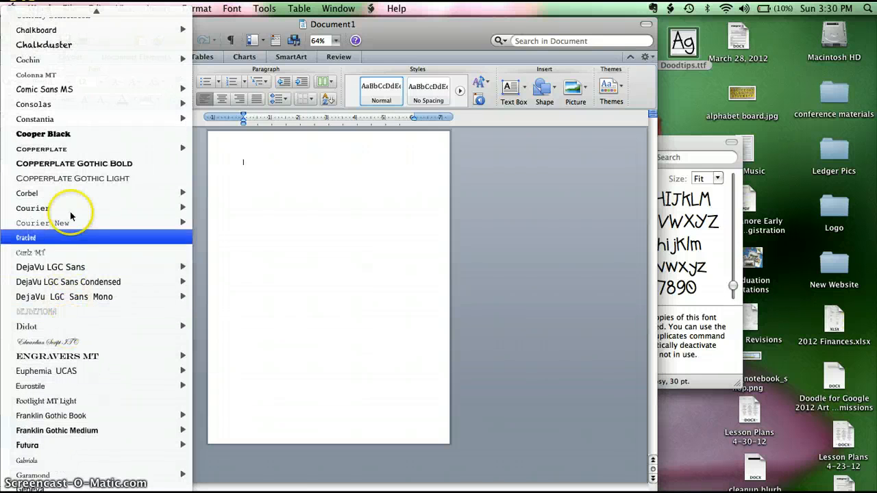
{"action": "left_click", "coordinate": [426, 237]}
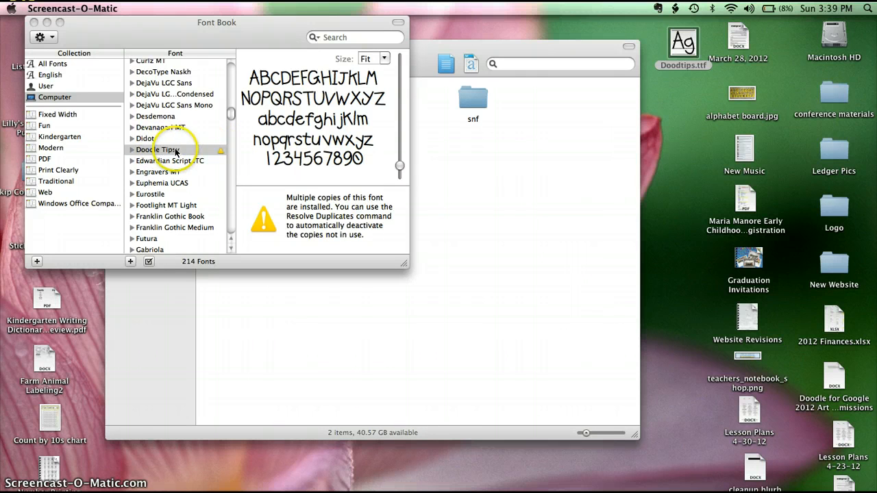
Select Doodle Tipsy in Font Book and bring up its context menu with Resolve Duplicates.
{"action": "left_click", "coordinate": [157, 149]}
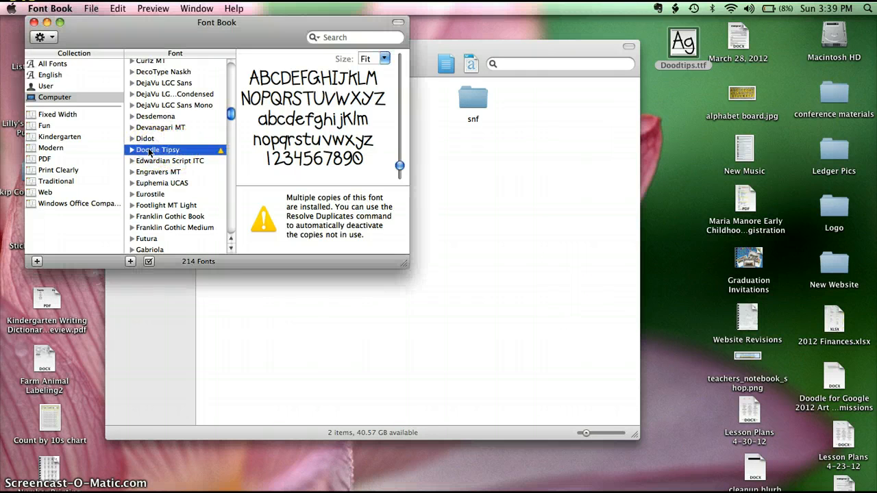
{"action": "right_click", "coordinate": [158, 149]}
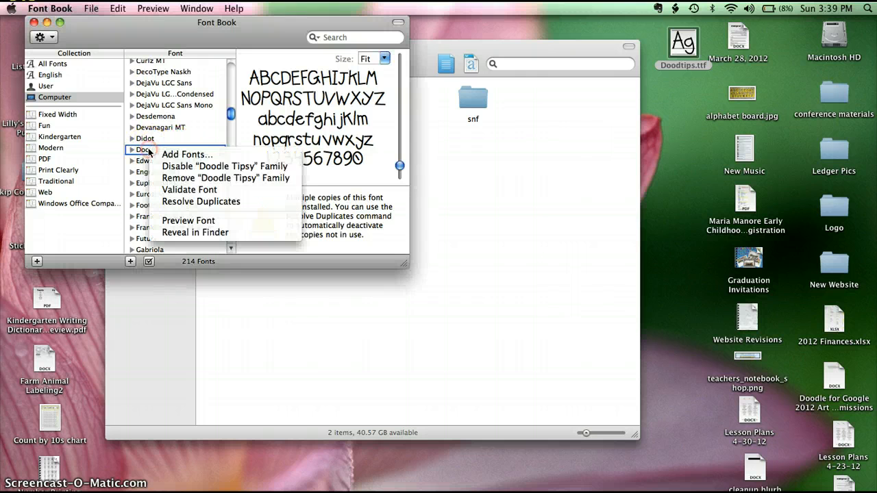
{"action": "mouse_move", "coordinate": [212, 154]}
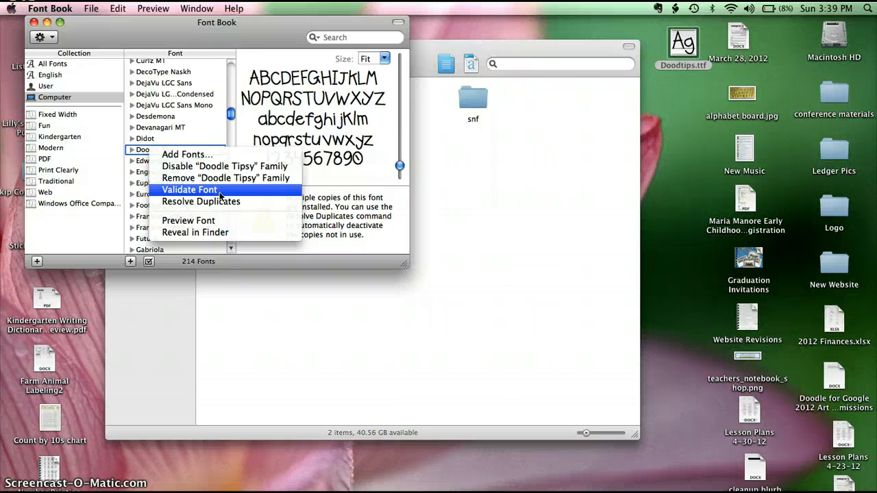
{"action": "mouse_move", "coordinate": [274, 325]}
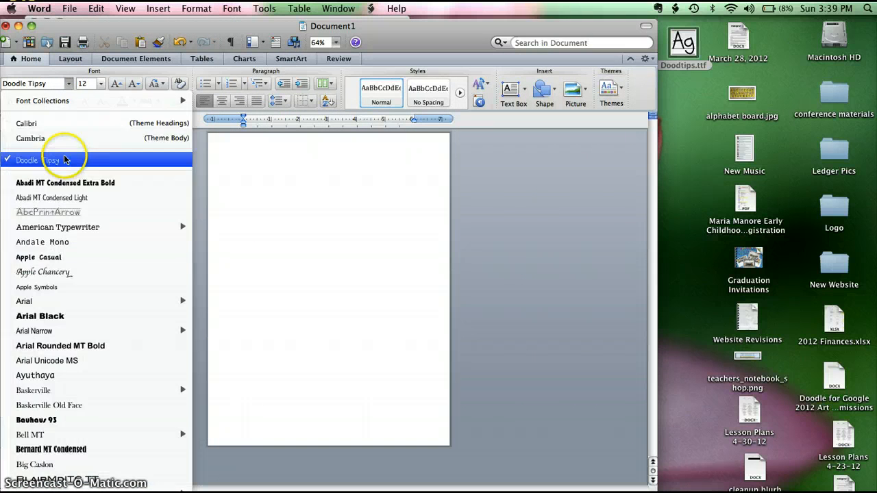
Type a sample sentence in Doodle Tipsy at 26 pt, then minimize the font folder window.
{"action": "left_click", "coordinate": [100, 83]}
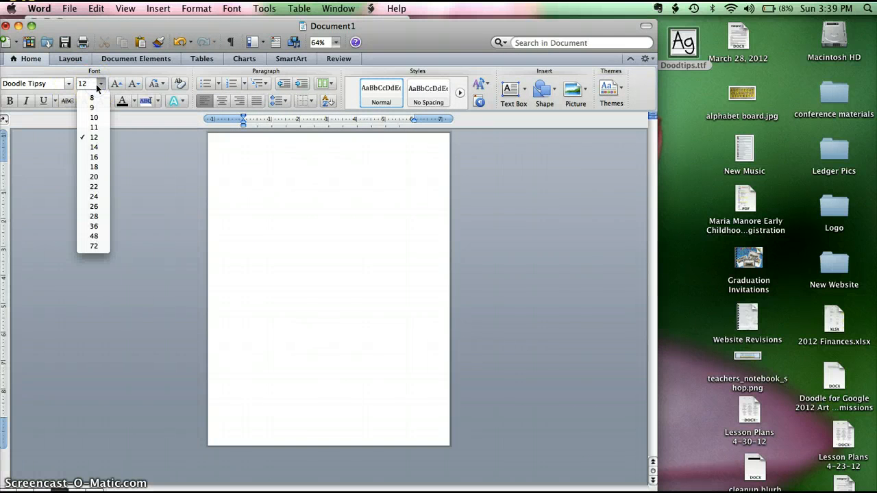
{"action": "left_click", "coordinate": [94, 206]}
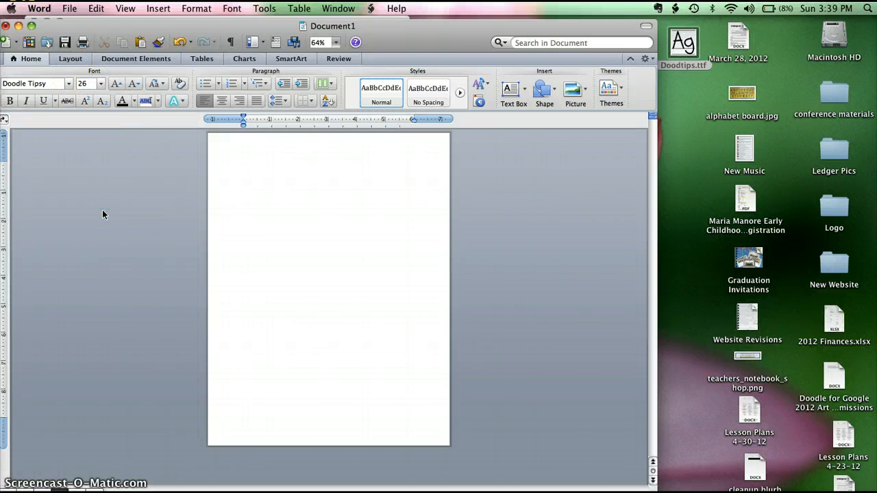
{"action": "type", "text": "This is Doodle Tipsy F"}
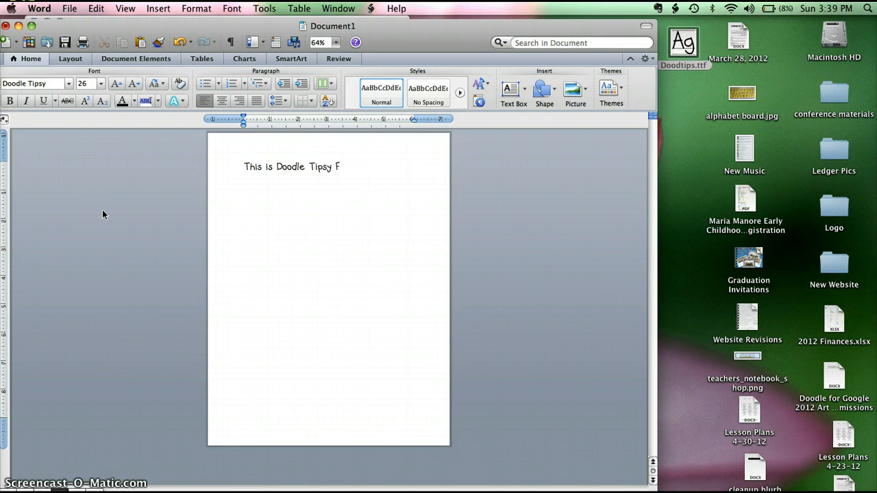
{"action": "type", "text": "ont!"}
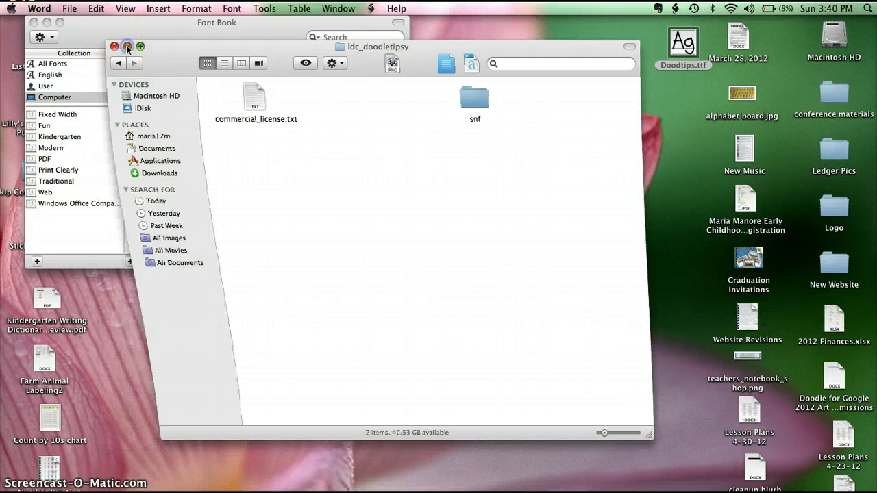
{"action": "left_click", "coordinate": [114, 46]}
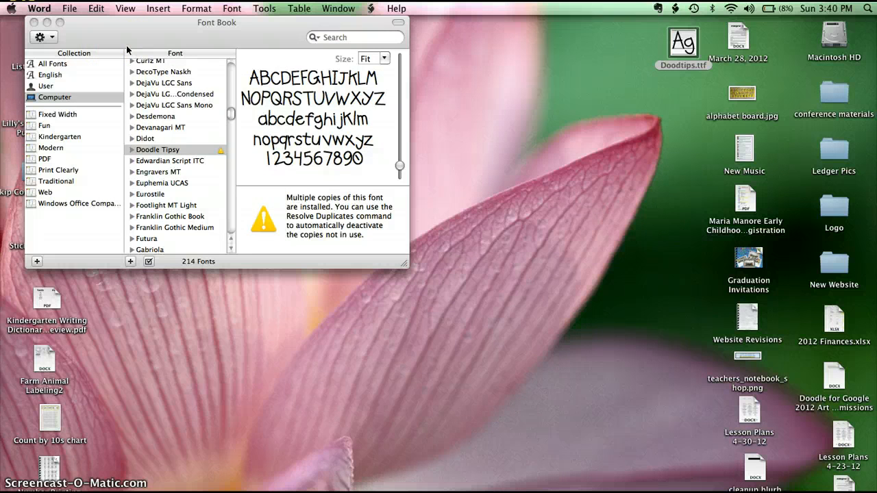